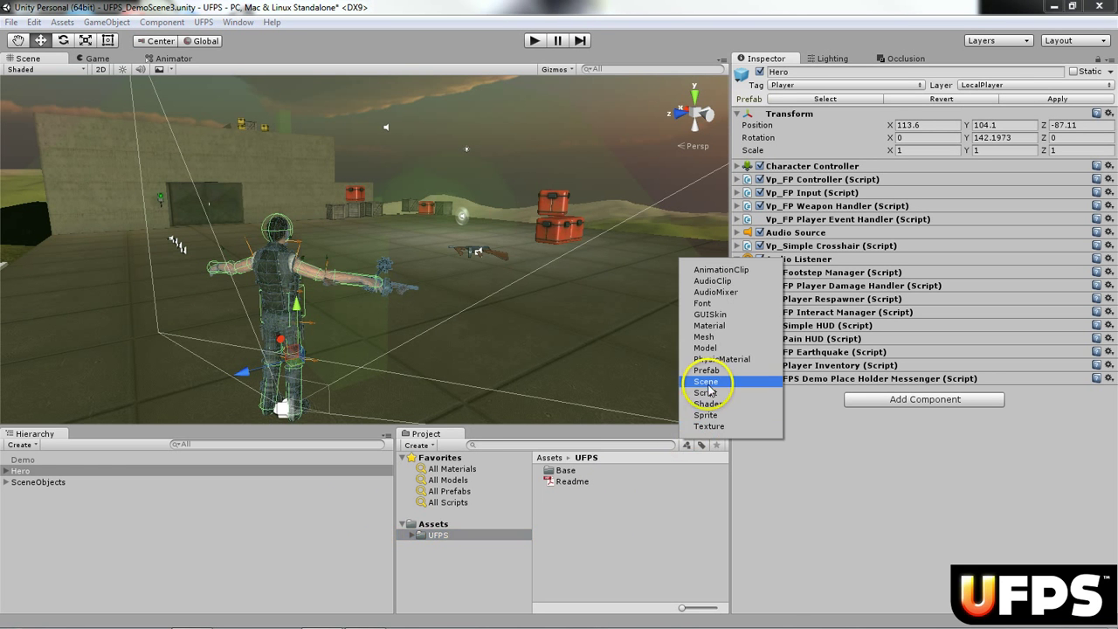
Filter the Project assets to Scene type, inspecting the Demo and Hero objects along the way
click(706, 381)
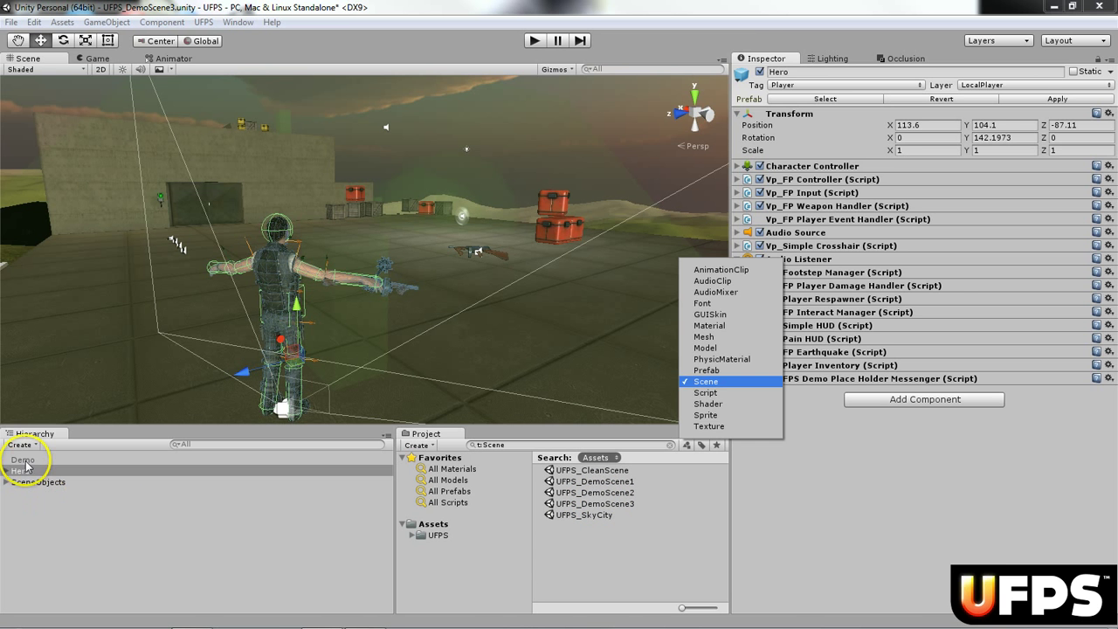
click(22, 457)
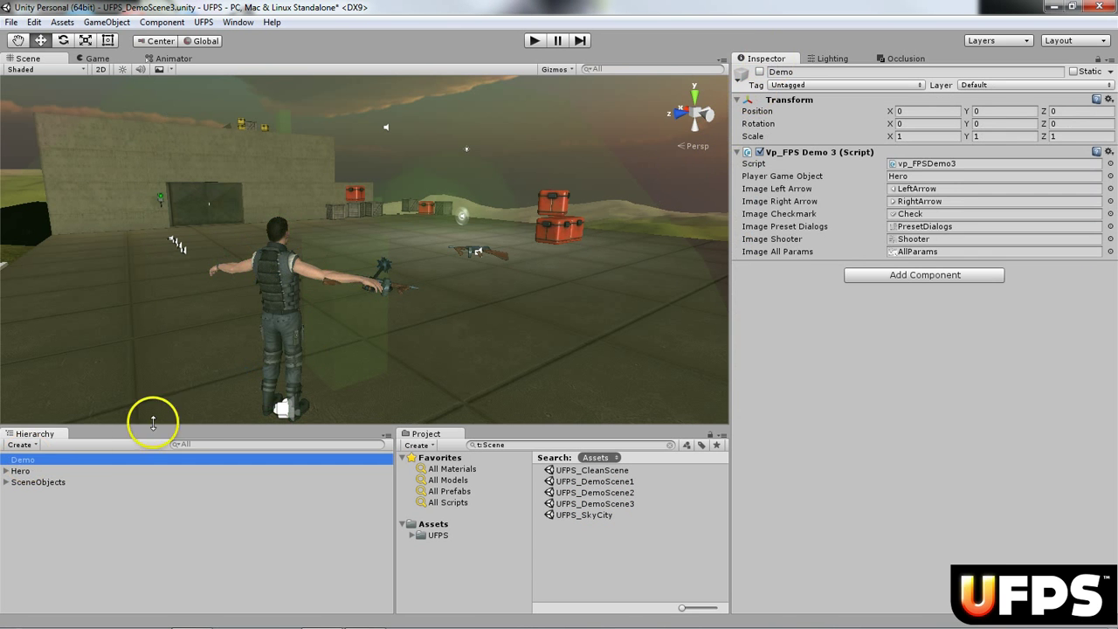
click(21, 471)
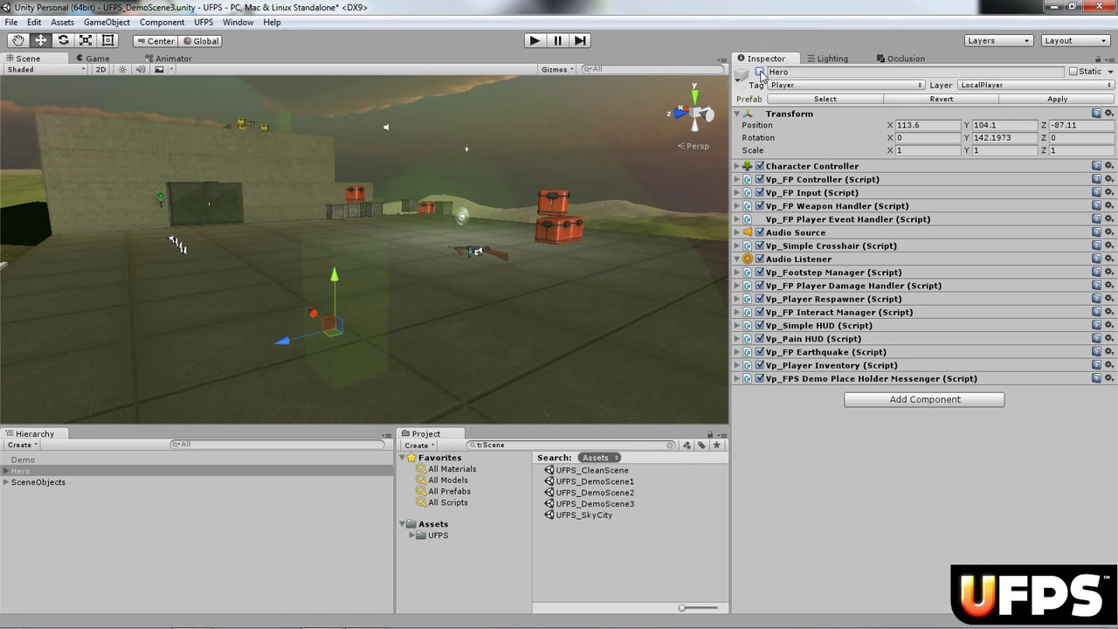
click(687, 445)
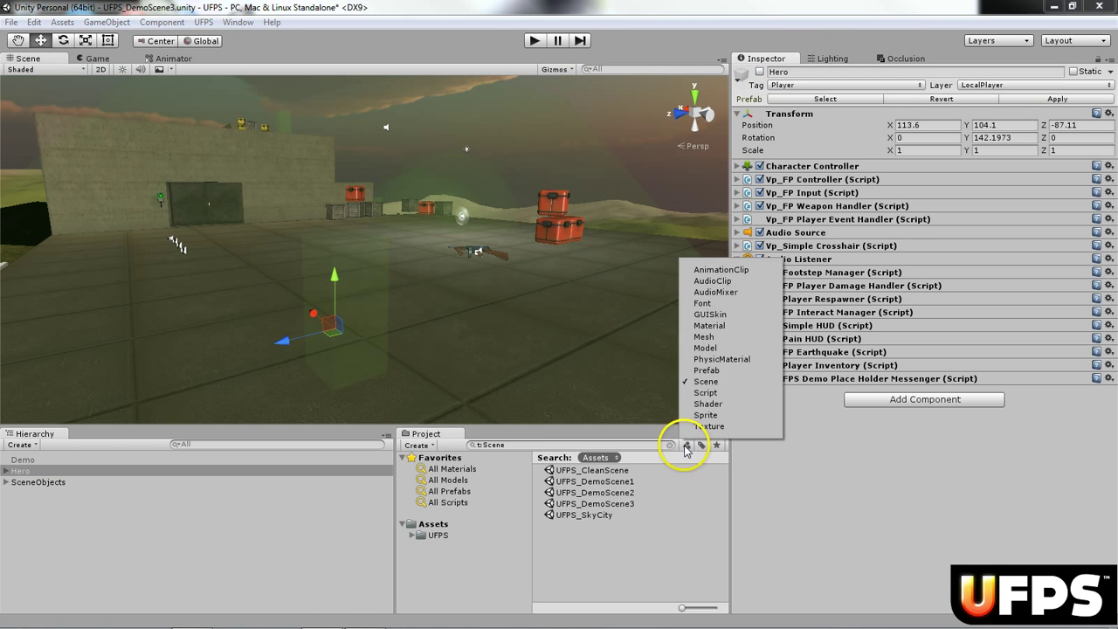
Add an AdvancedPlayer prefab at position X 114, Z -87 with Y rotation 142
click(706, 370)
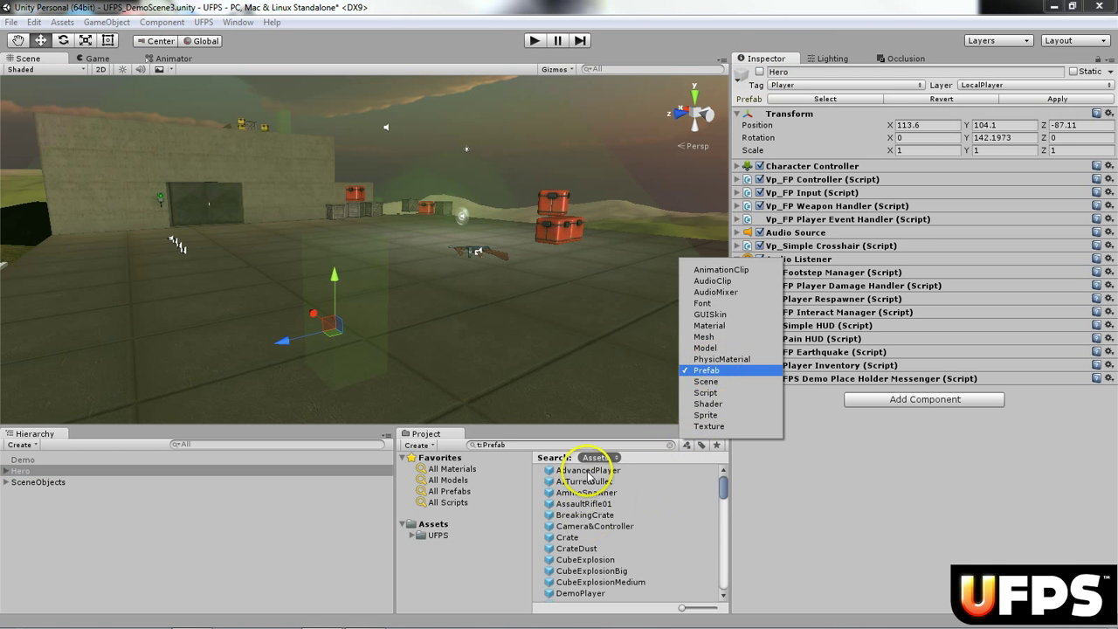
click(587, 470)
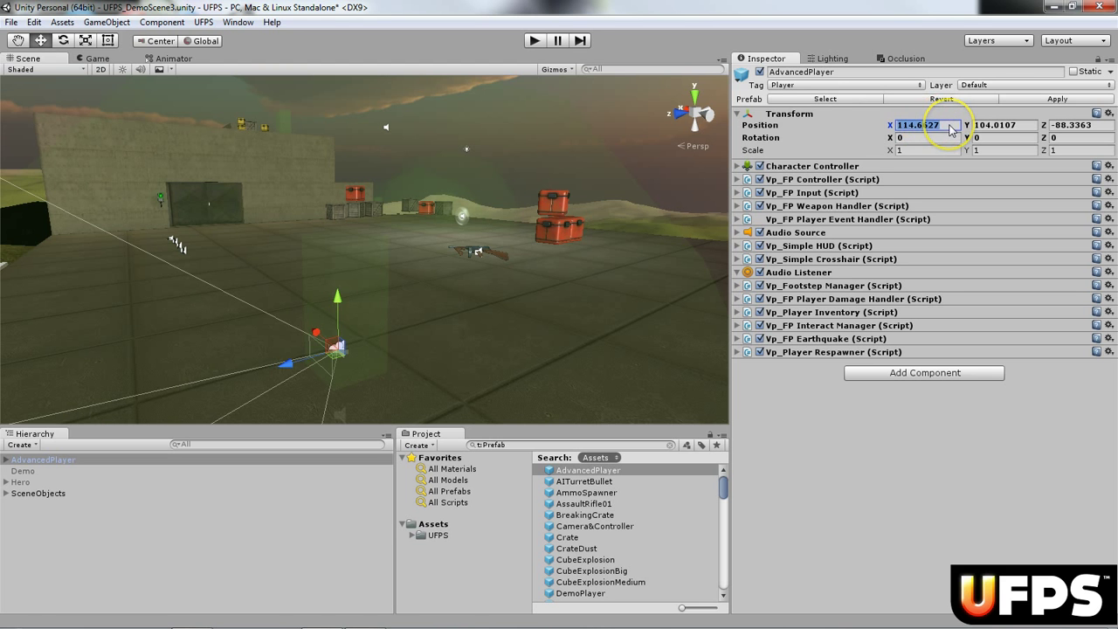
text(114)
click(1005, 124)
text(104.1)
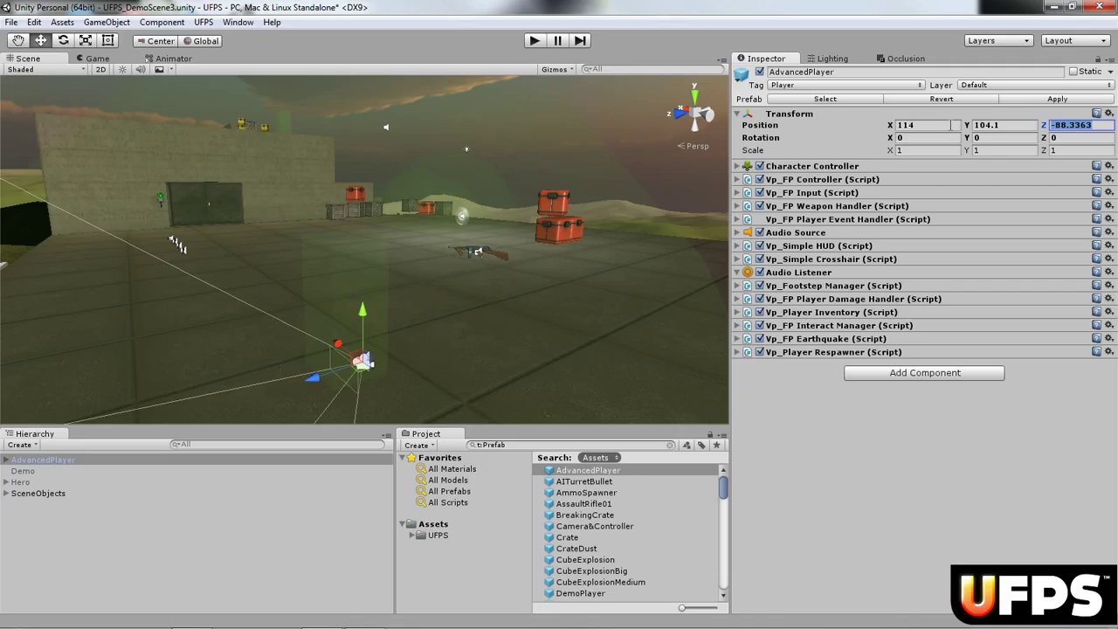
text(-87)
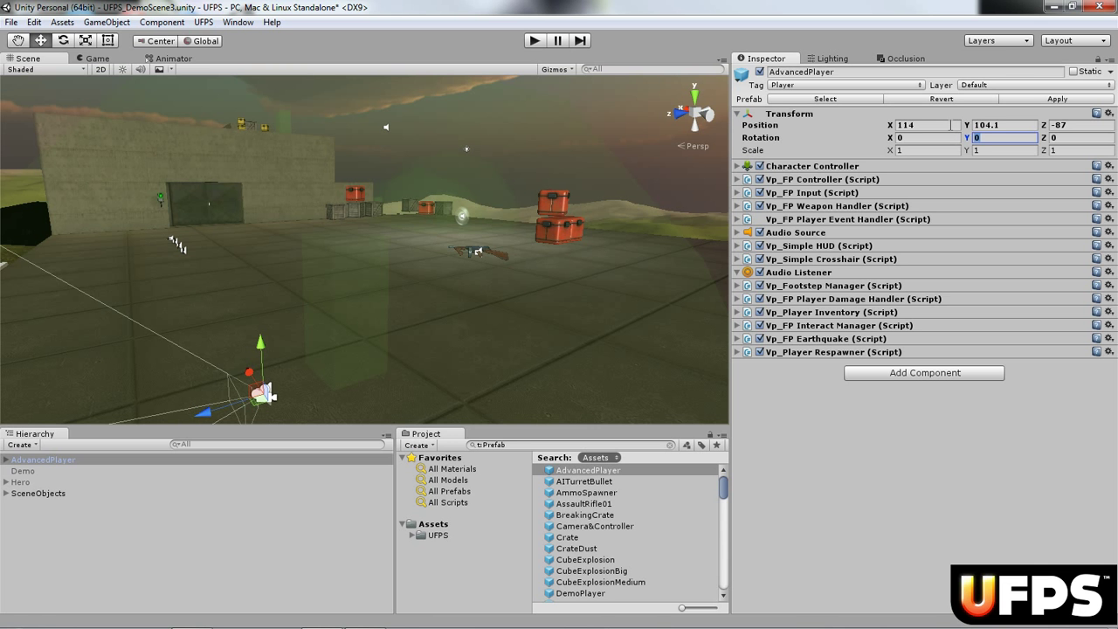
text(142)
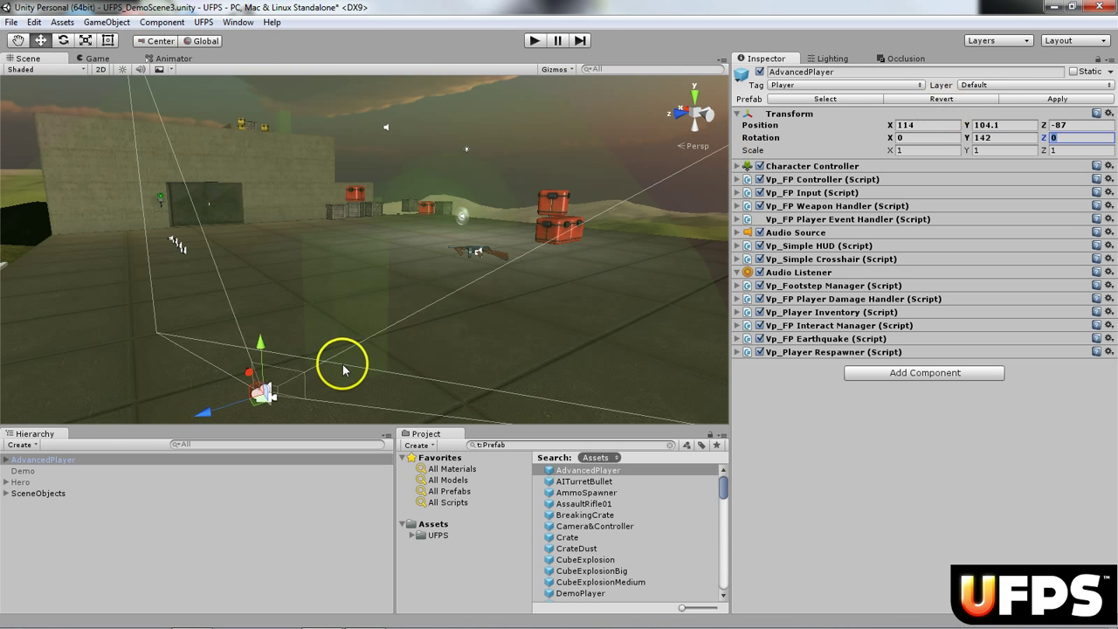
click(535, 40)
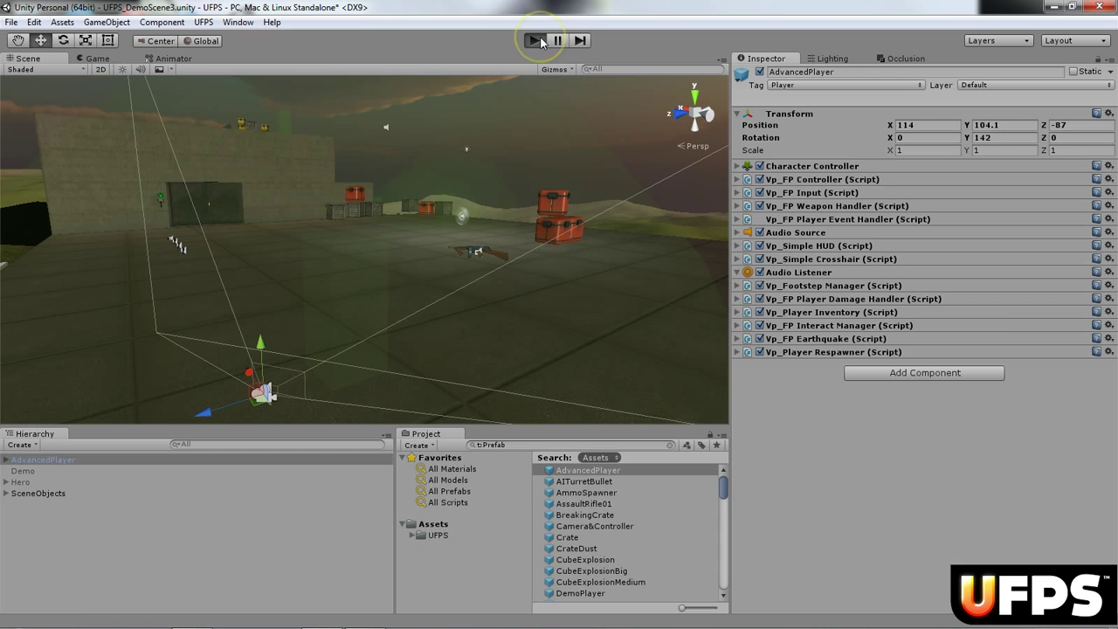
click(533, 40)
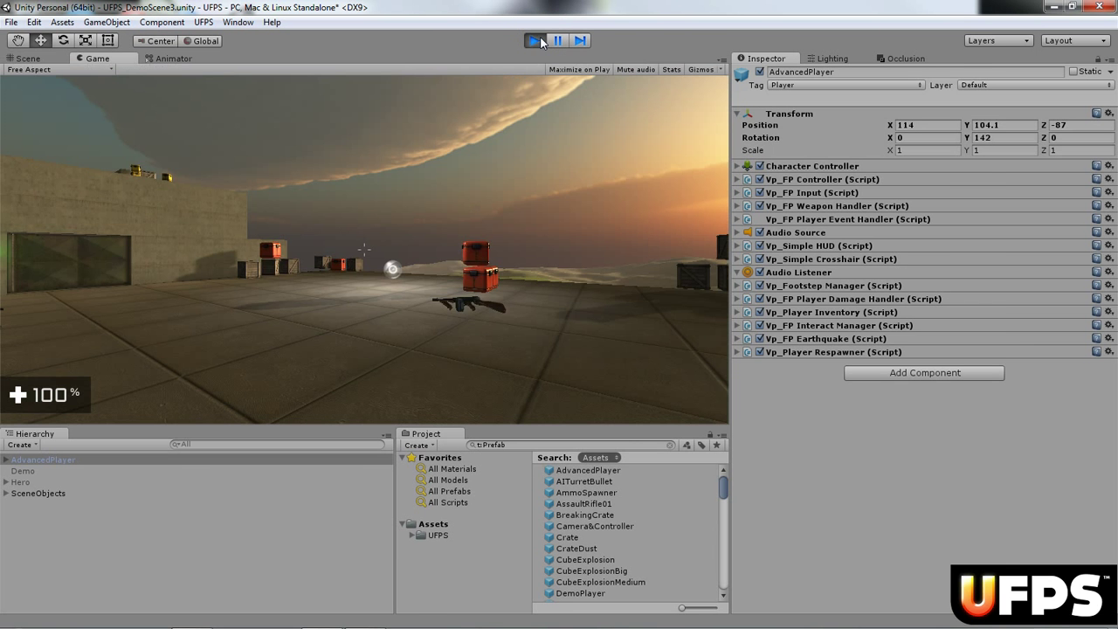
click(534, 40)
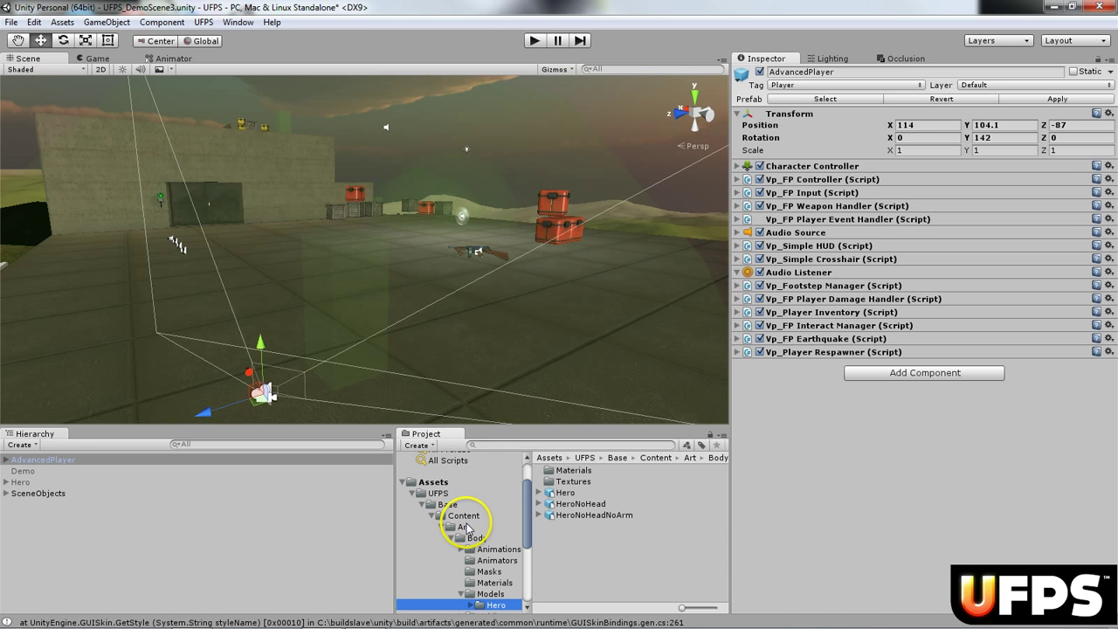
Add the HeroNoHeadNoArm model from Art/Body/Models/Hero into the scene
click(496, 521)
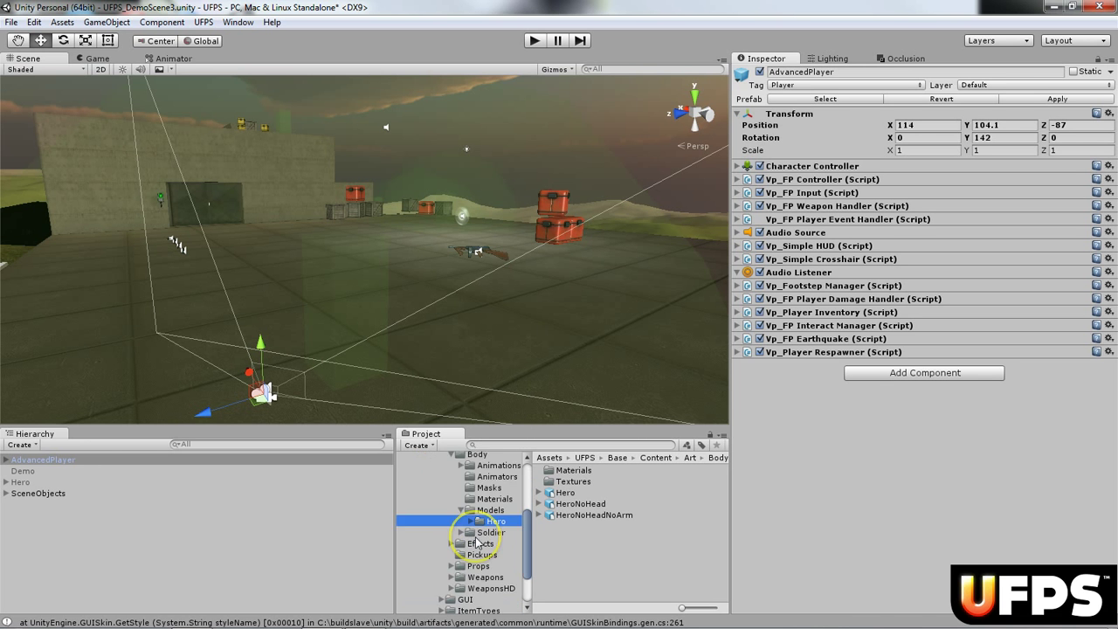
click(491, 510)
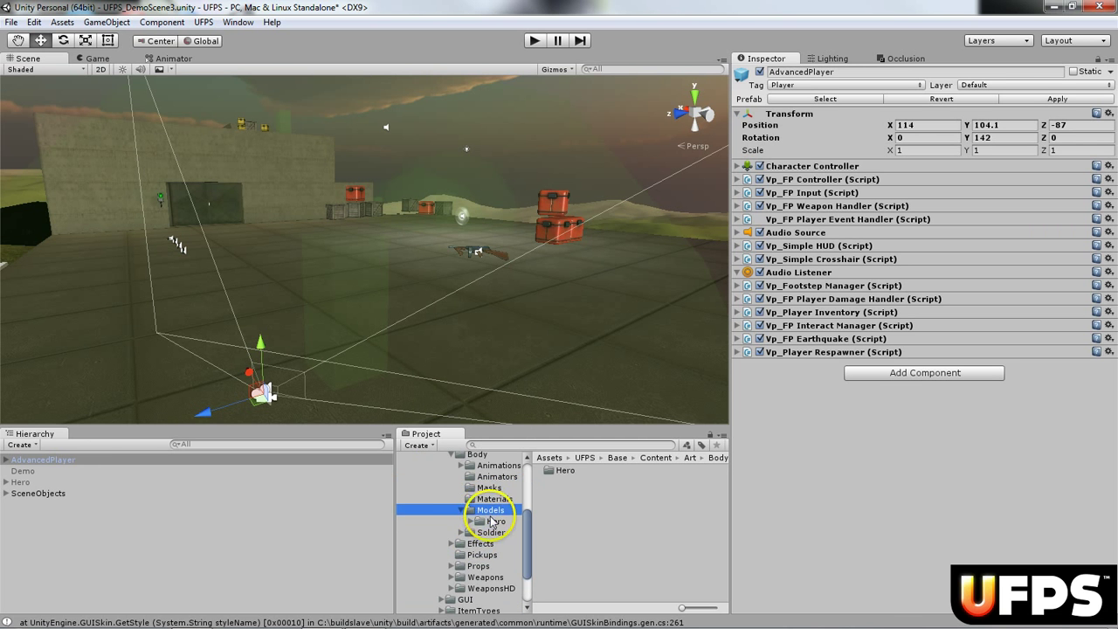
click(489, 510)
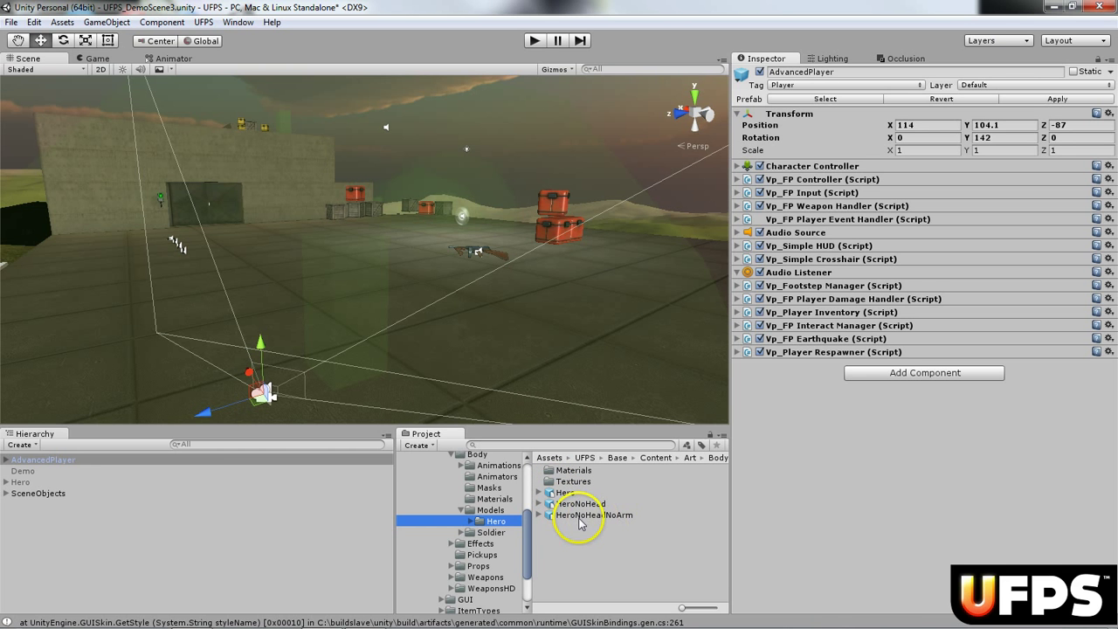
mouse_move(592, 520)
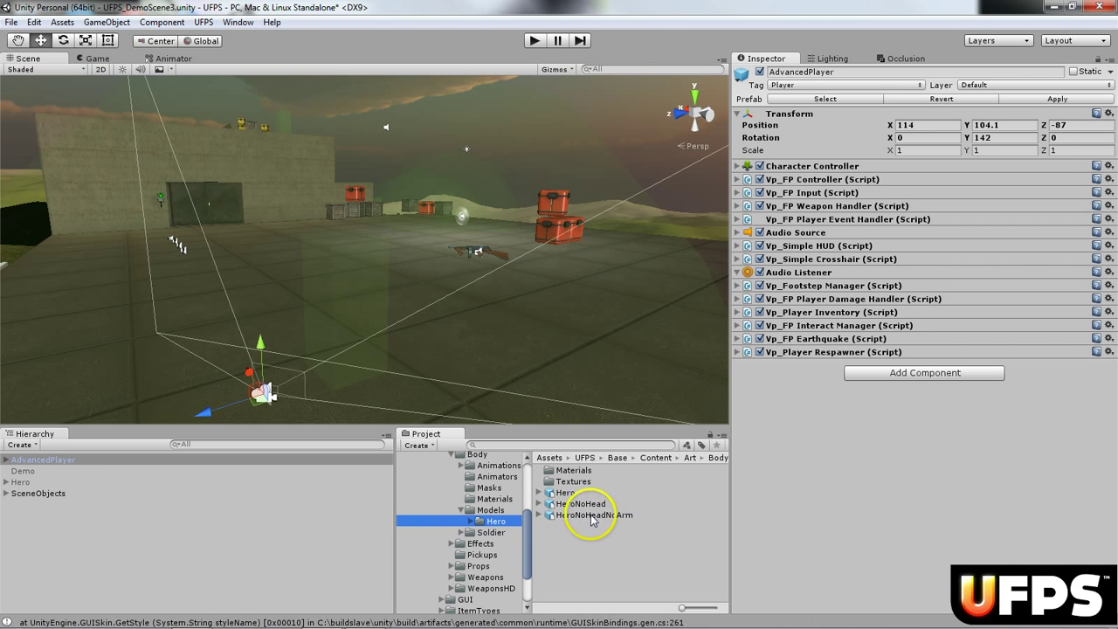
click(598, 513)
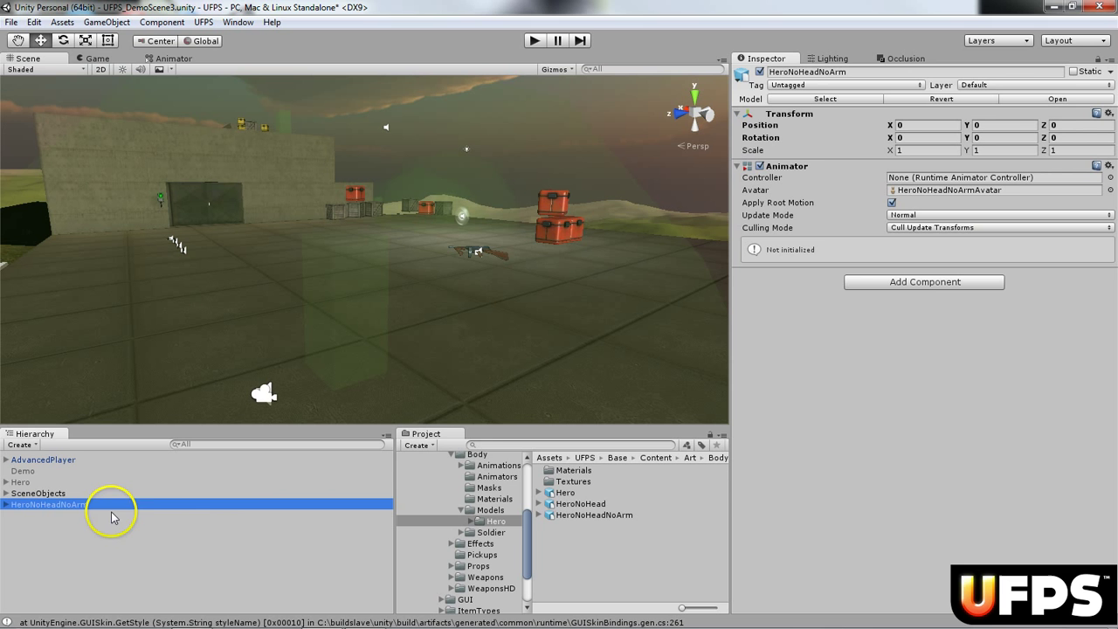
mouse_move(154, 505)
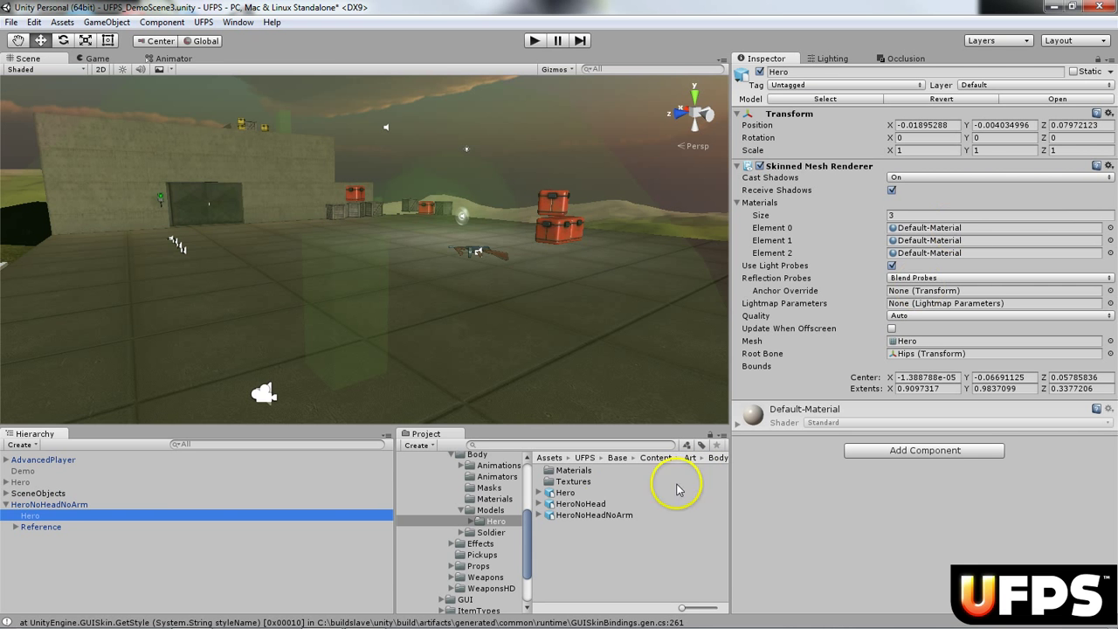
mouse_move(308, 238)
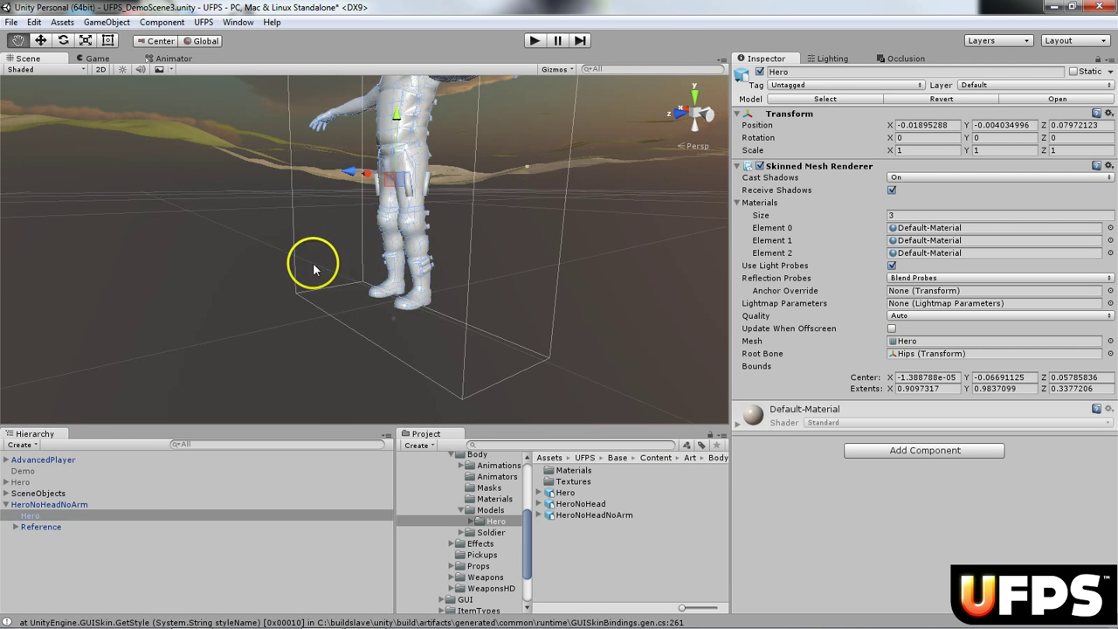
Assign the Hero, Head and Arm materials to the model's three Skinned Mesh Renderer slots
drag(314, 266, 477, 260)
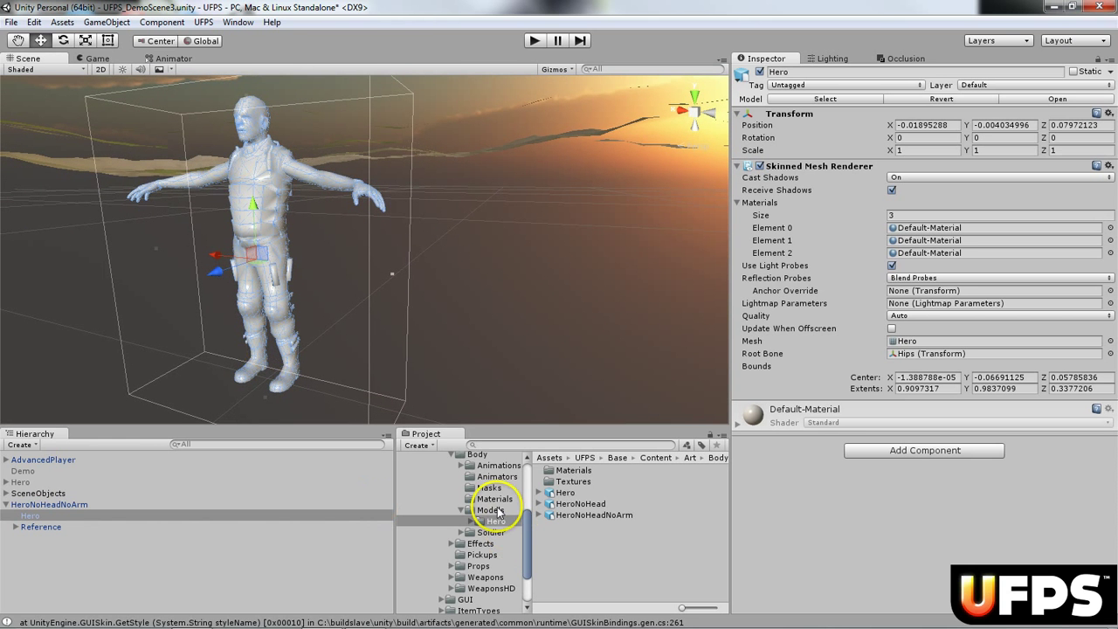
click(494, 498)
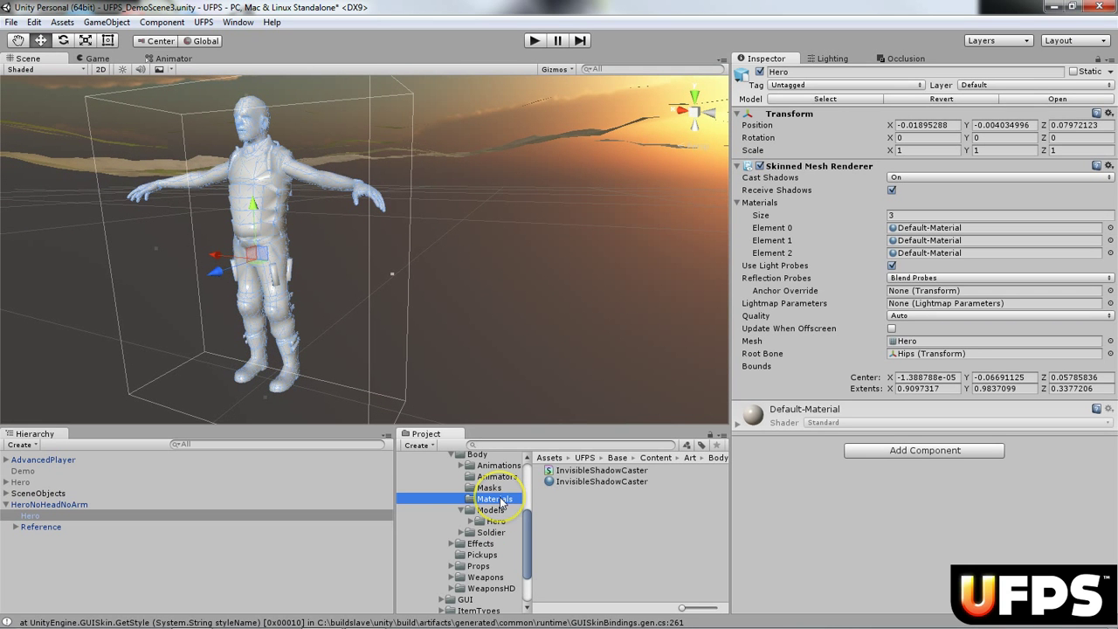
click(494, 510)
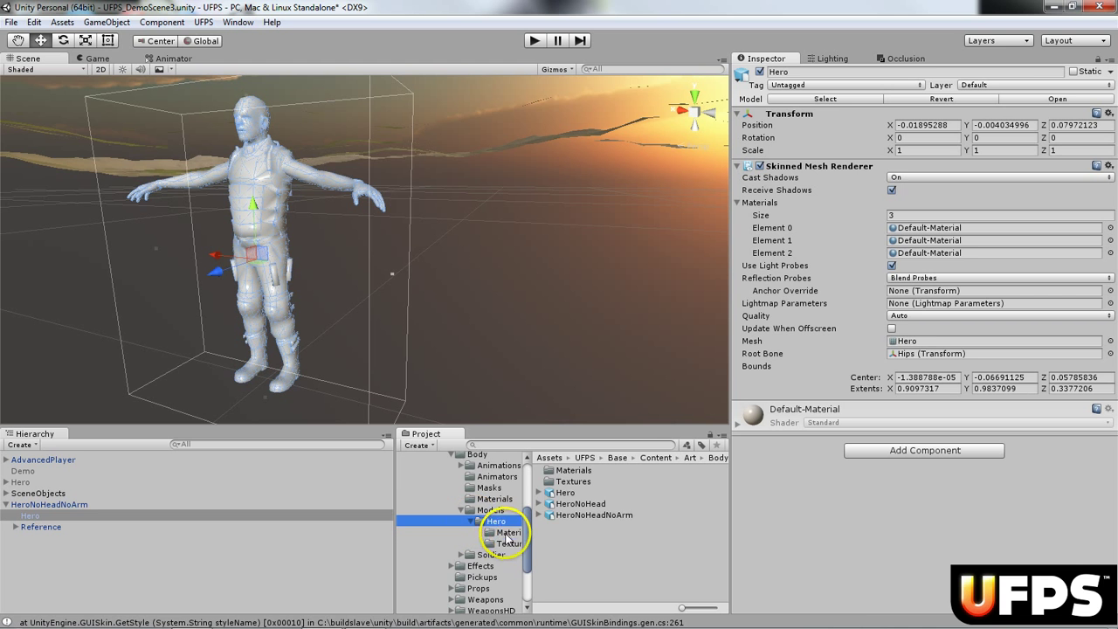
click(508, 531)
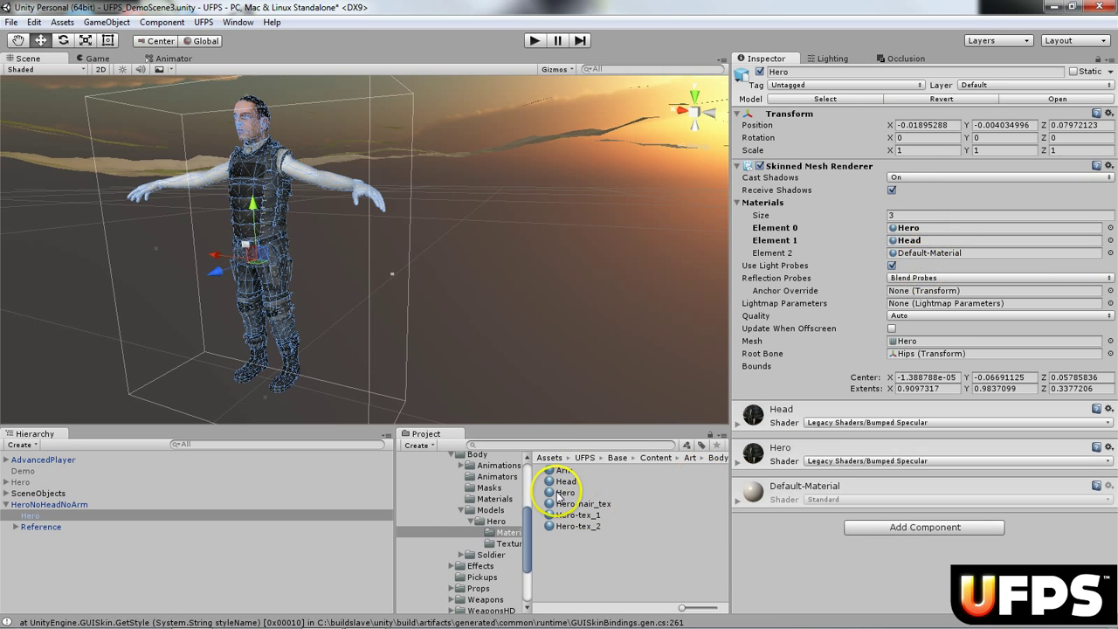
click(562, 470)
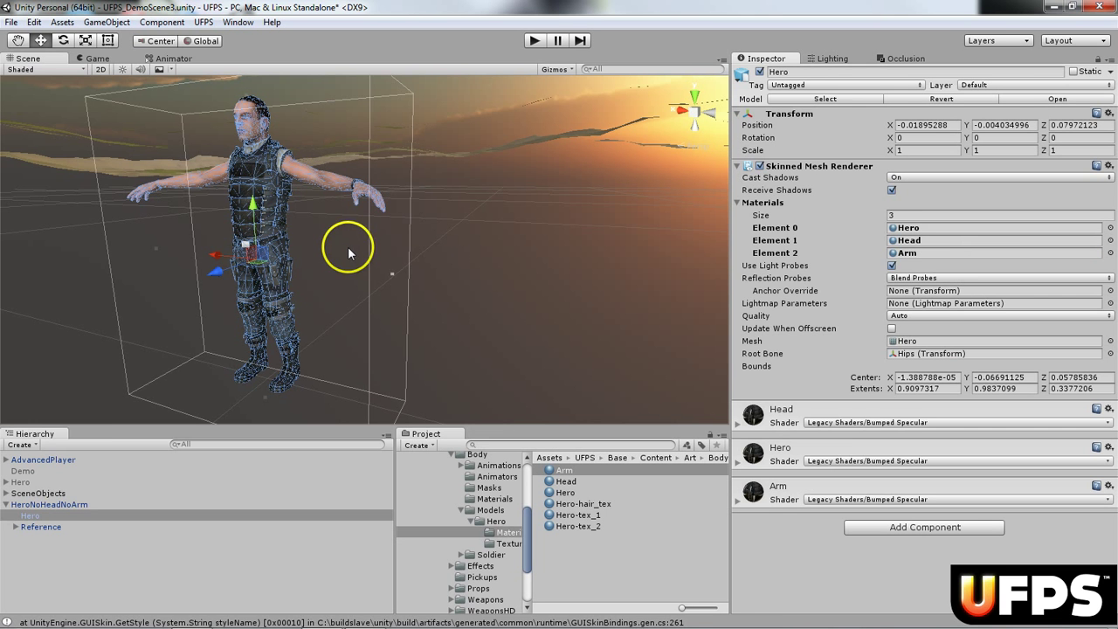
click(49, 503)
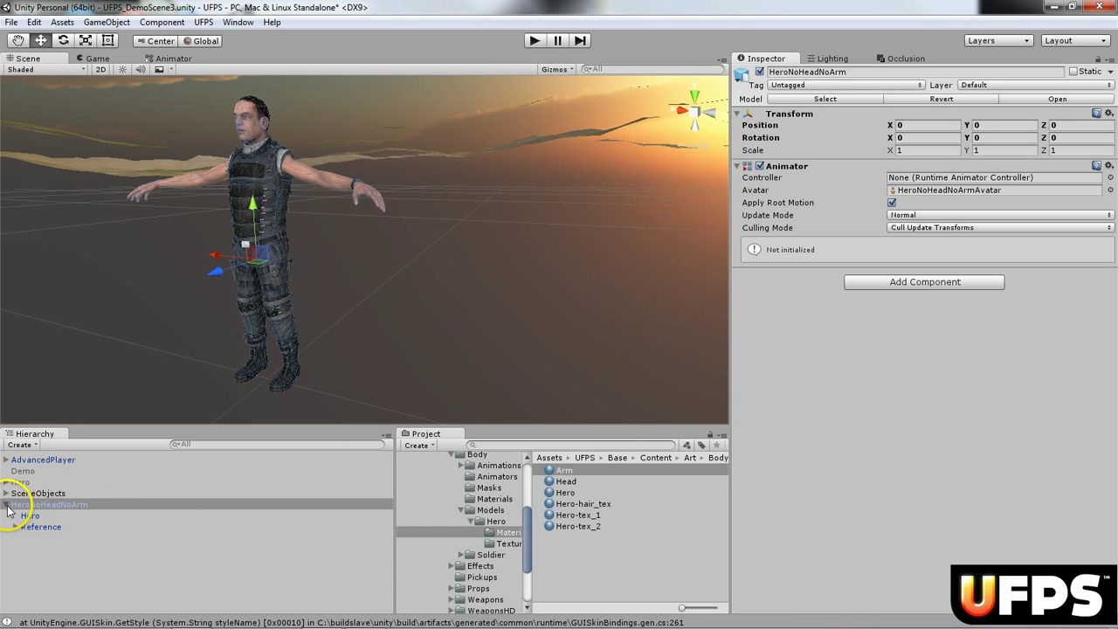
Launch the Create Ragdoll wizard for HeroNoHeadNoArm from GameObject > 3D Object > Ragdoll
click(49, 504)
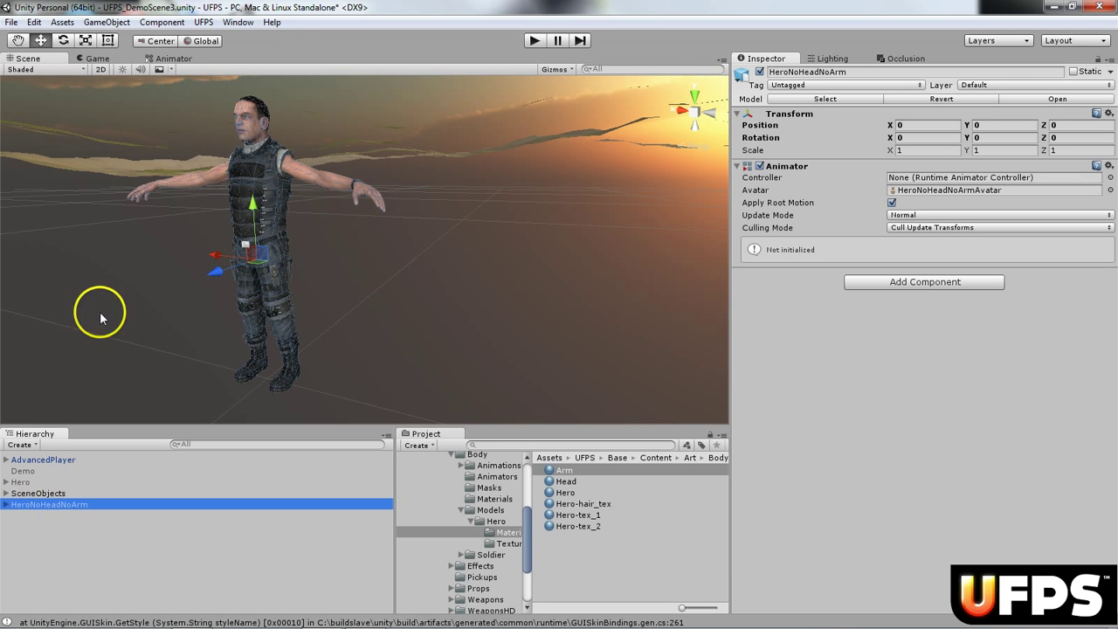
click(85, 40)
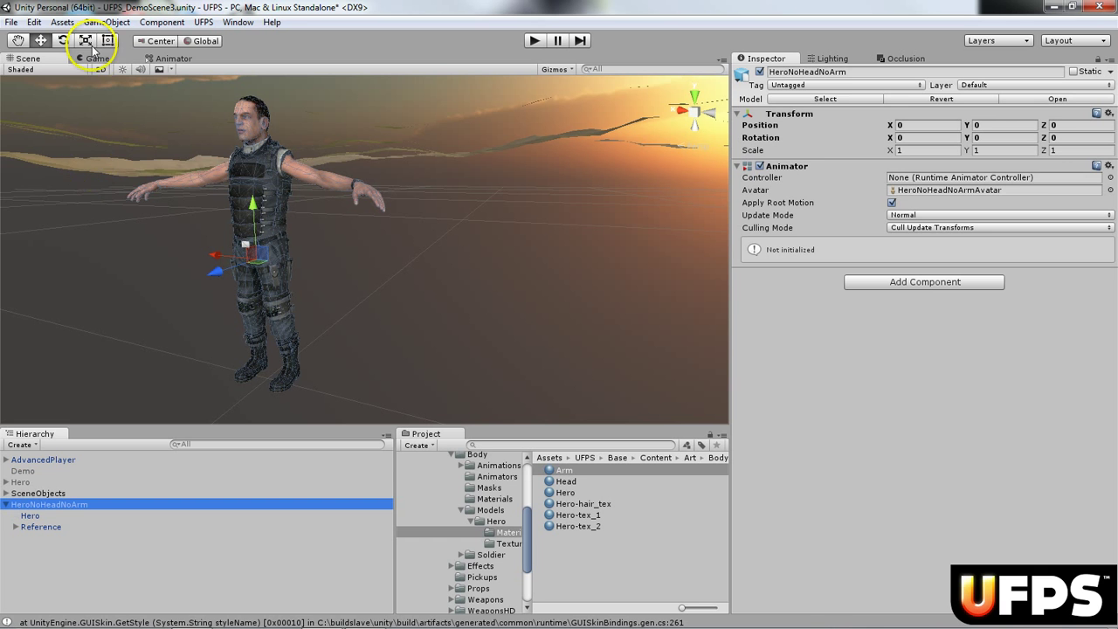
click(106, 21)
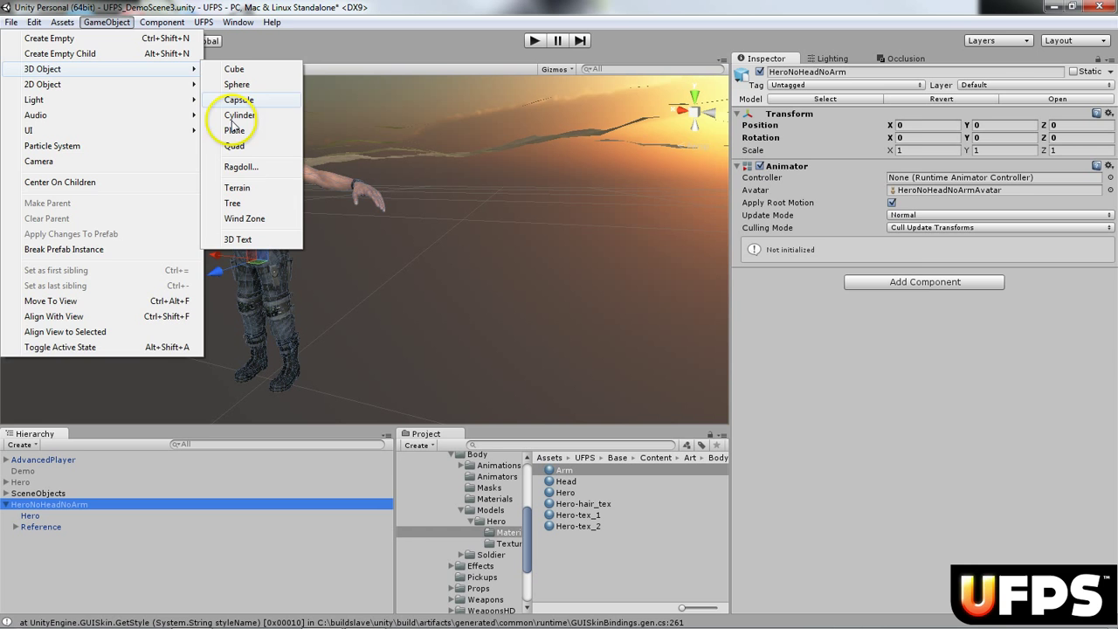
click(241, 168)
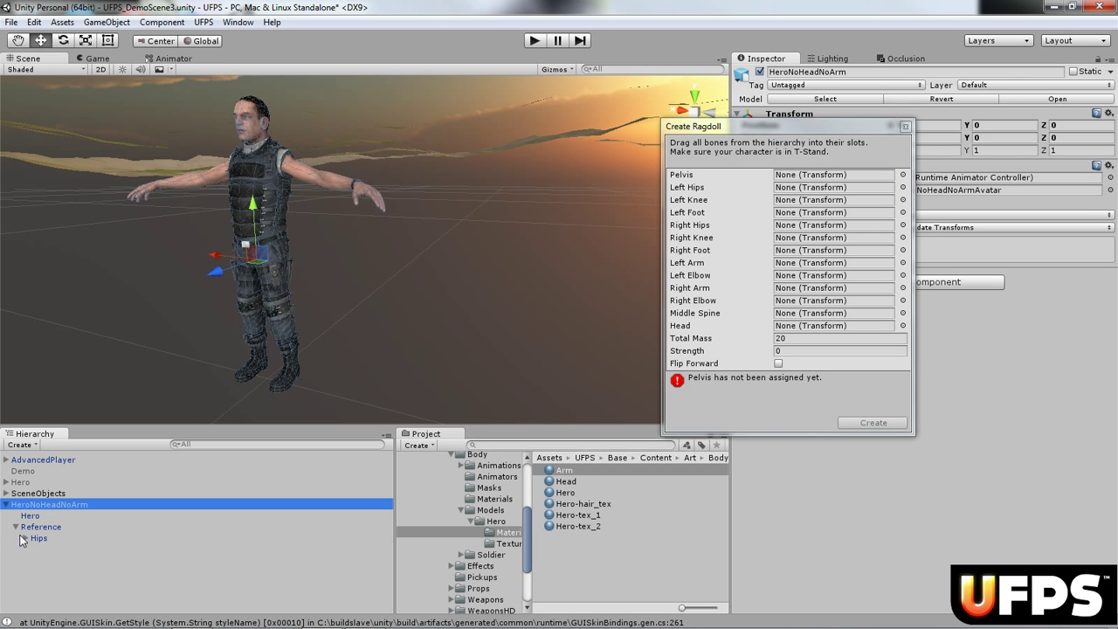
Assign the Hips bone as the ragdoll pelvis
click(24, 538)
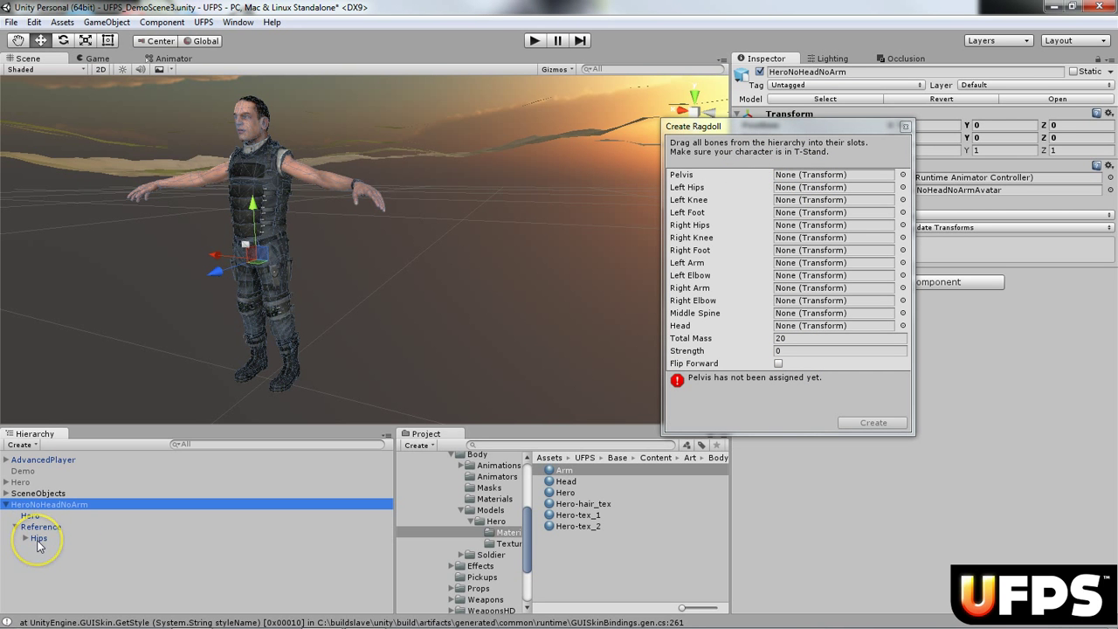
click(18, 528)
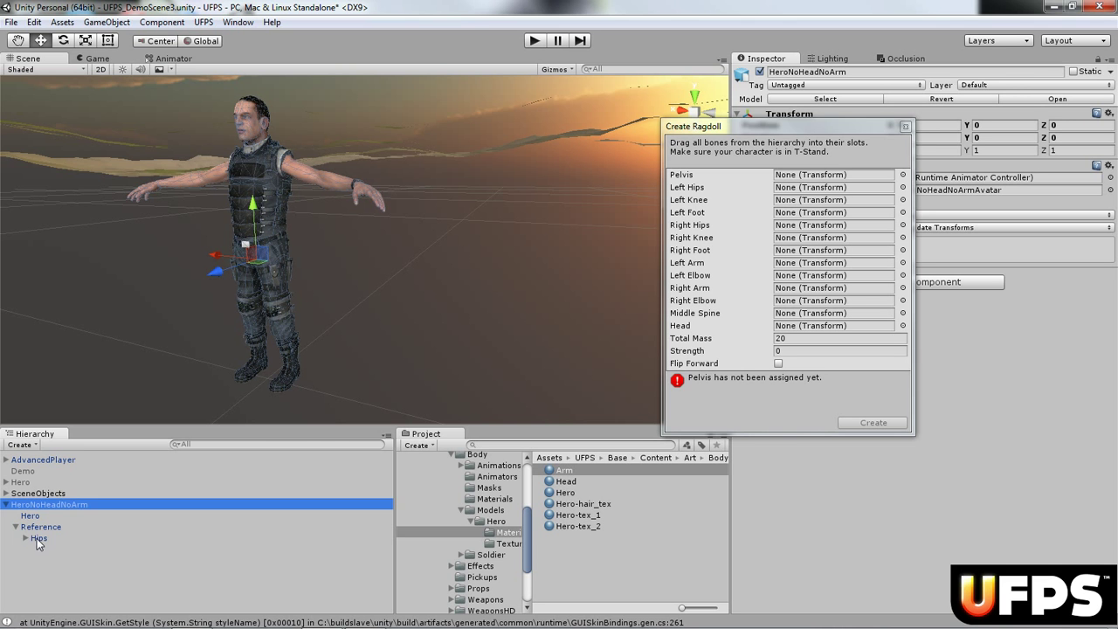
drag(39, 538, 812, 175)
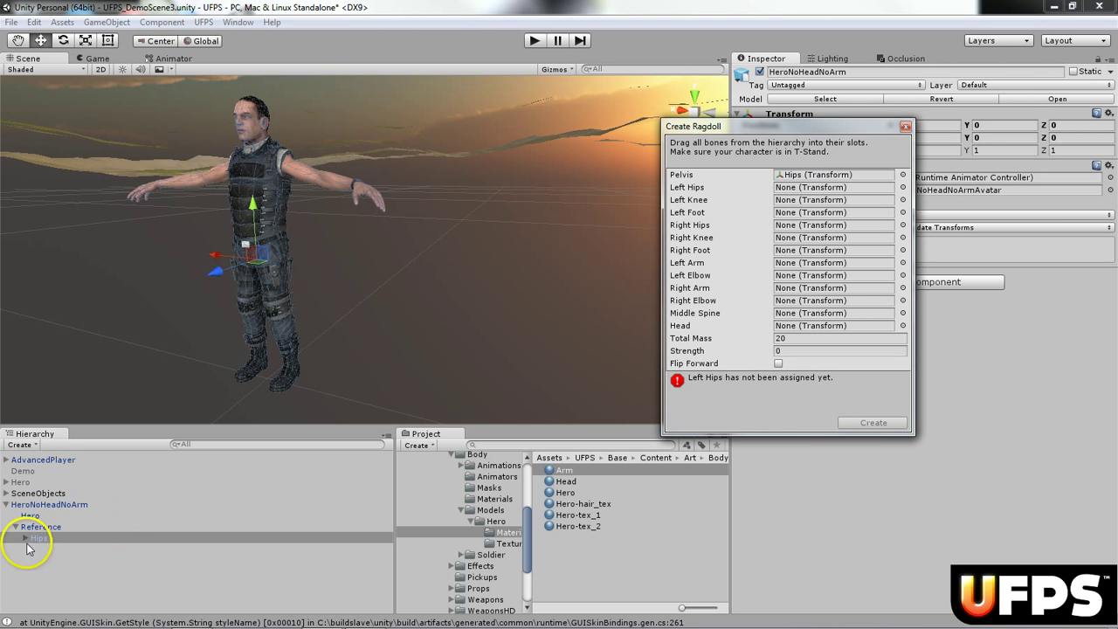
click(39, 538)
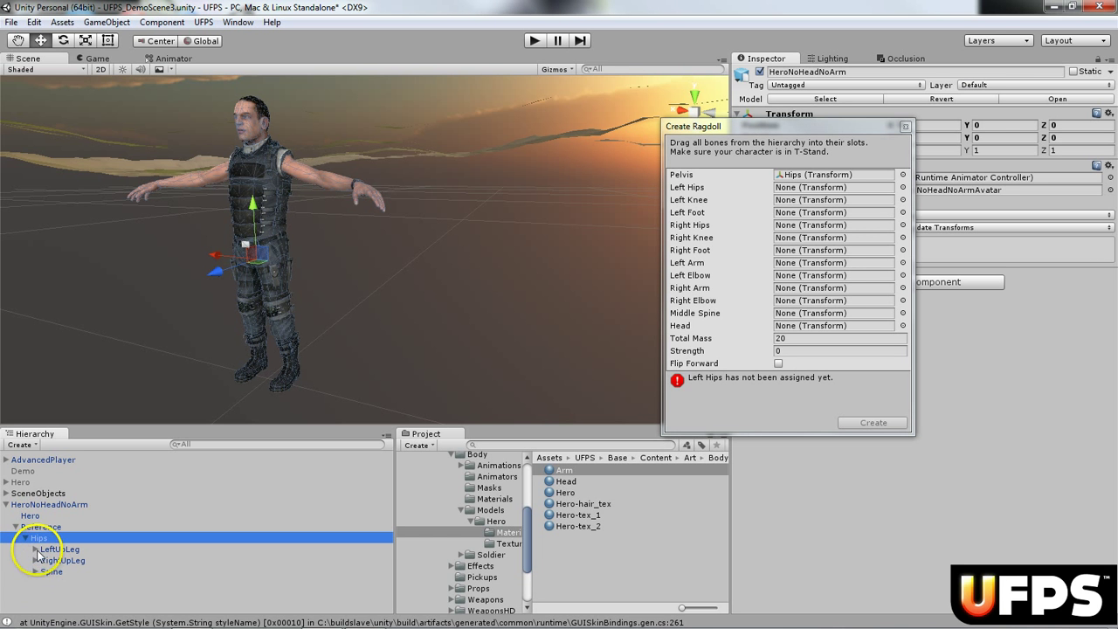
Map LeftUpLeg and RightUpLeg to the hip slots and reach the LeftFoot bone
click(59, 548)
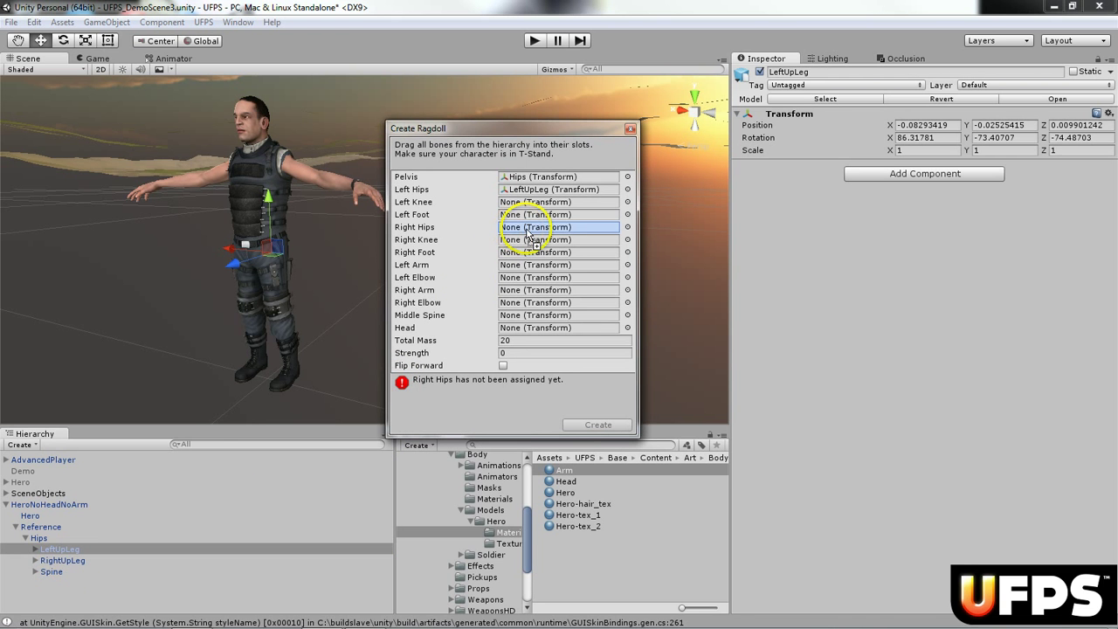
drag(63, 571, 559, 227)
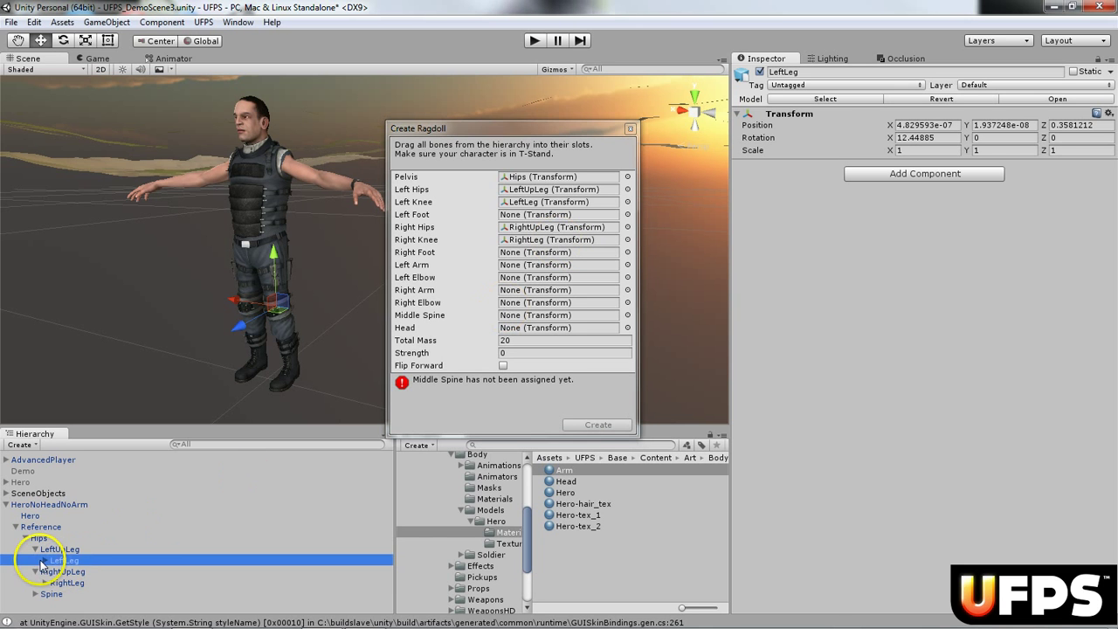
click(45, 559)
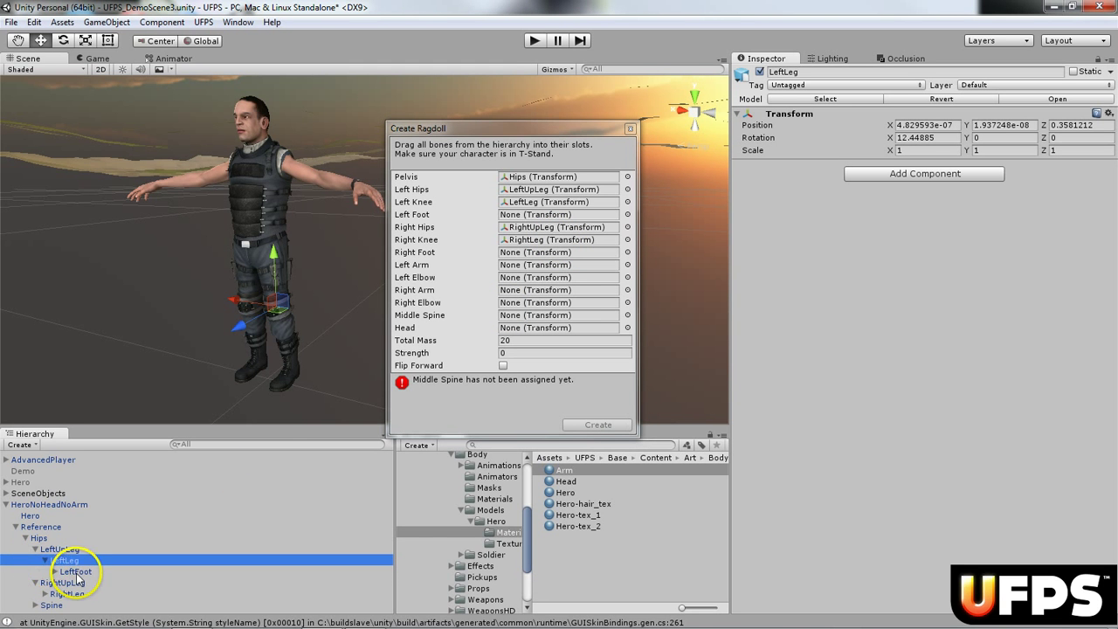
click(75, 571)
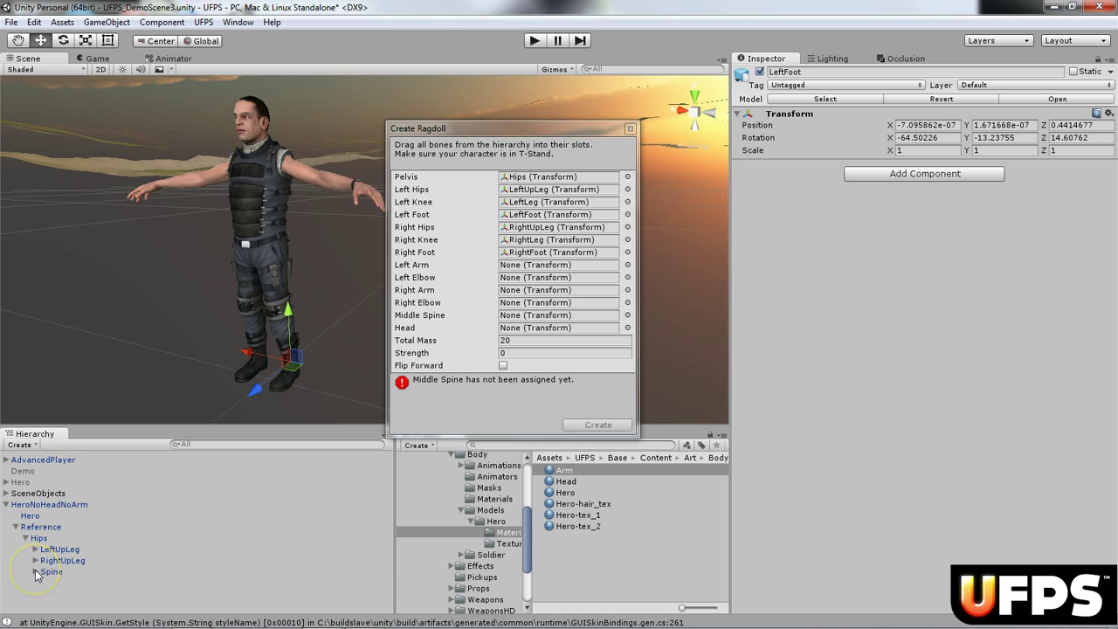
Assign Spine1 as the middle spine and the Head bone to the head slot
click(35, 571)
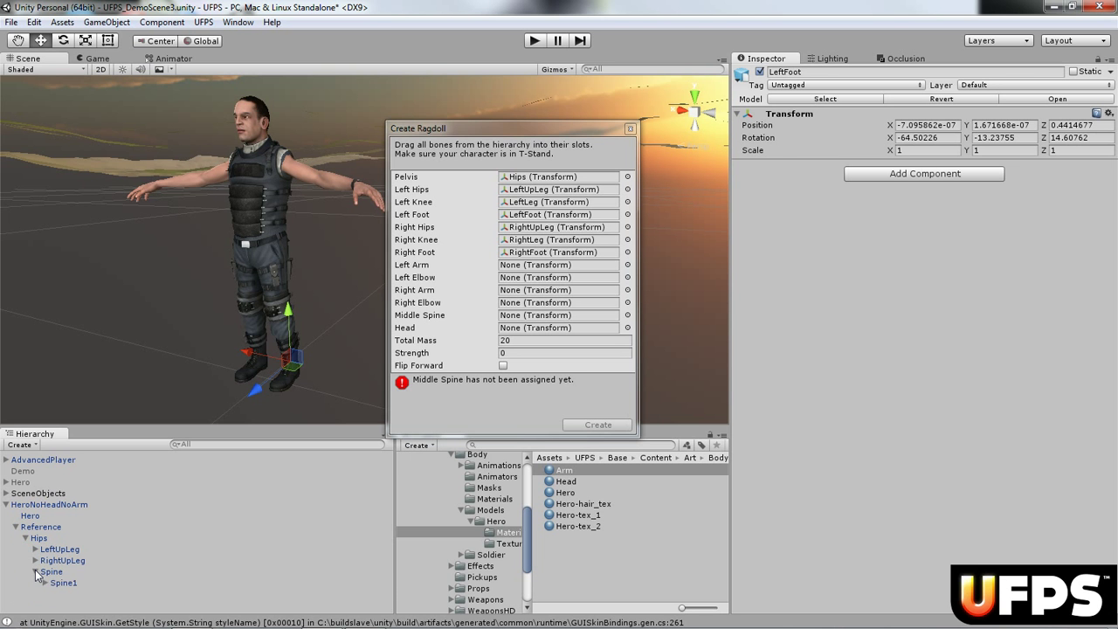
click(63, 583)
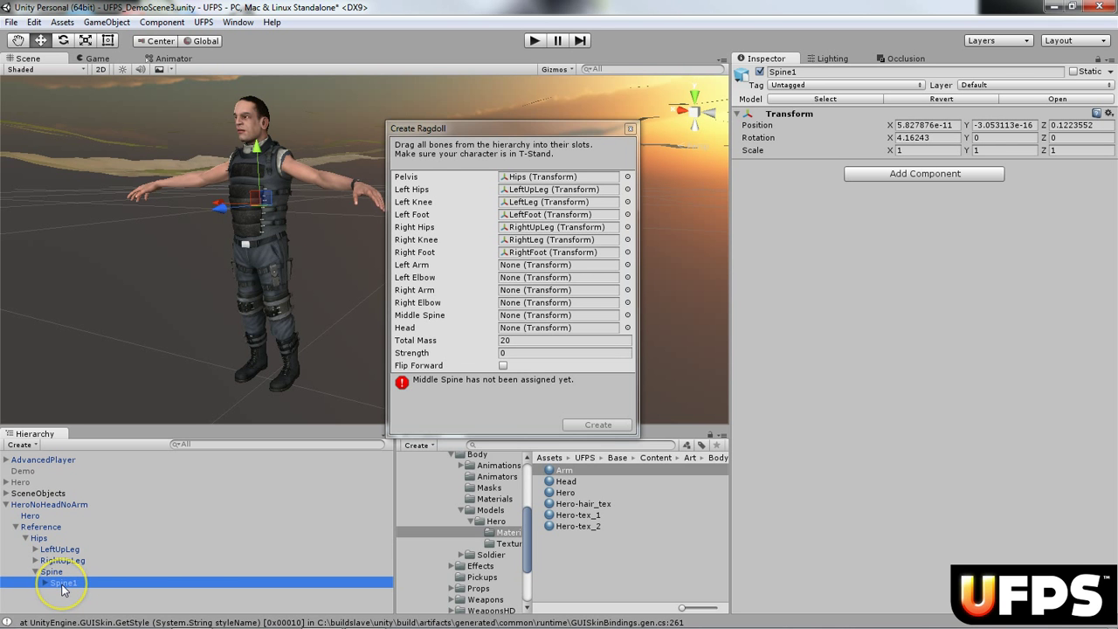
drag(63, 583, 559, 314)
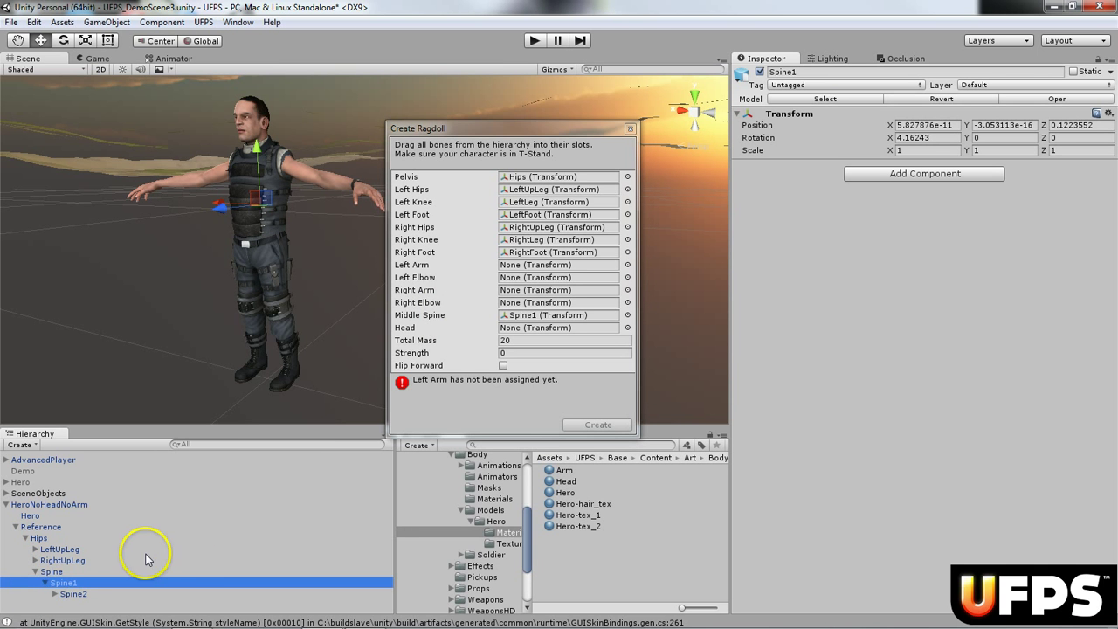
click(74, 594)
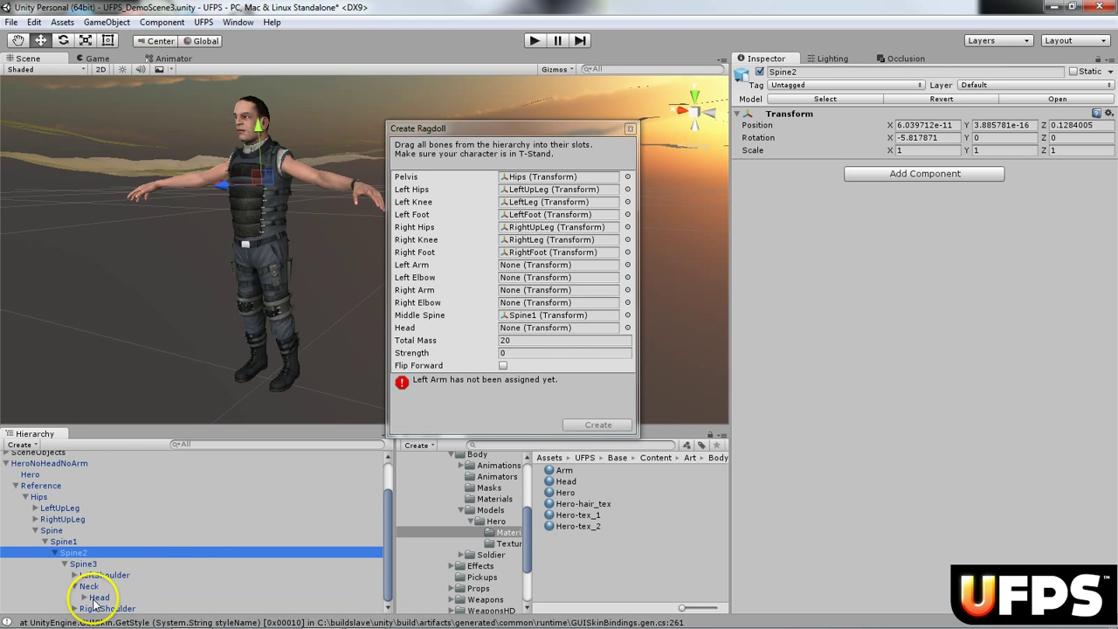
click(98, 597)
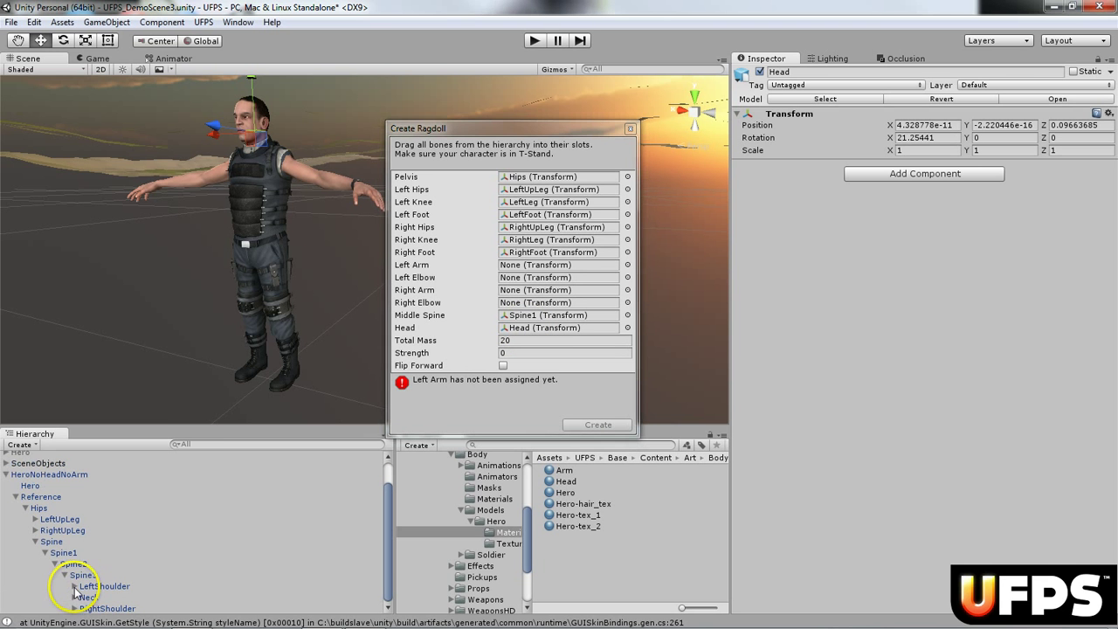
Map the left and right arm and forearm bones, then generate the ragdoll
click(66, 575)
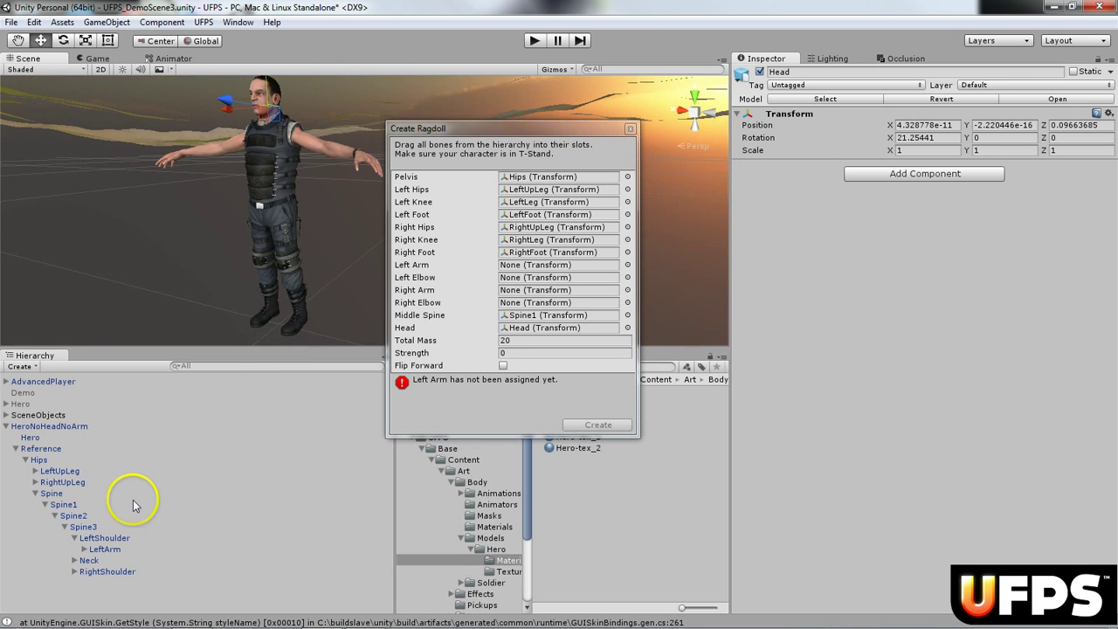
click(105, 539)
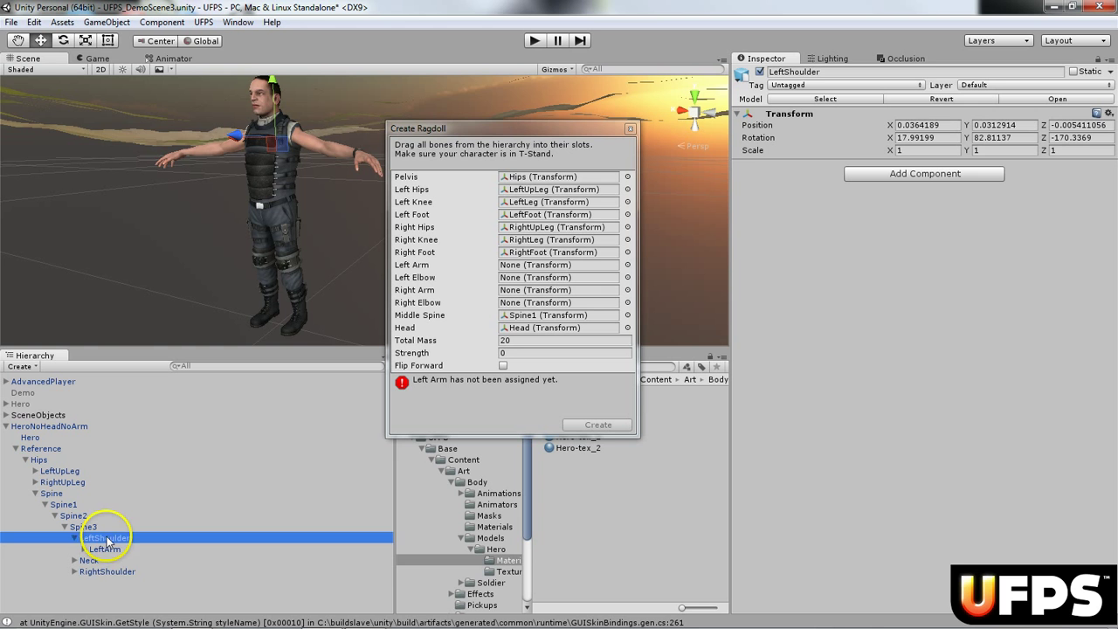
click(105, 548)
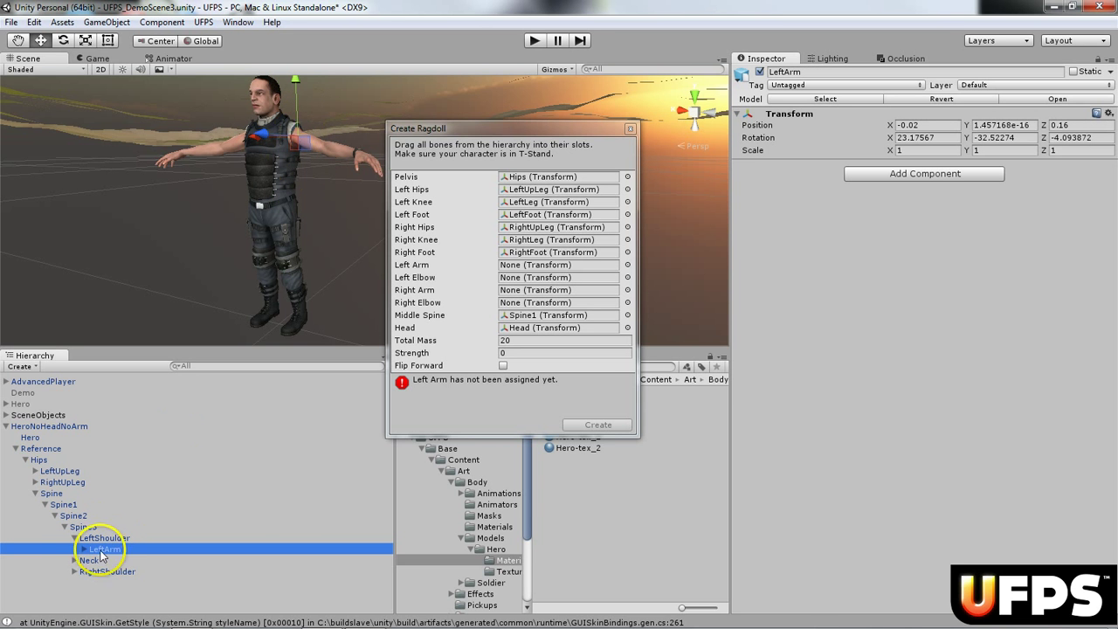
click(122, 559)
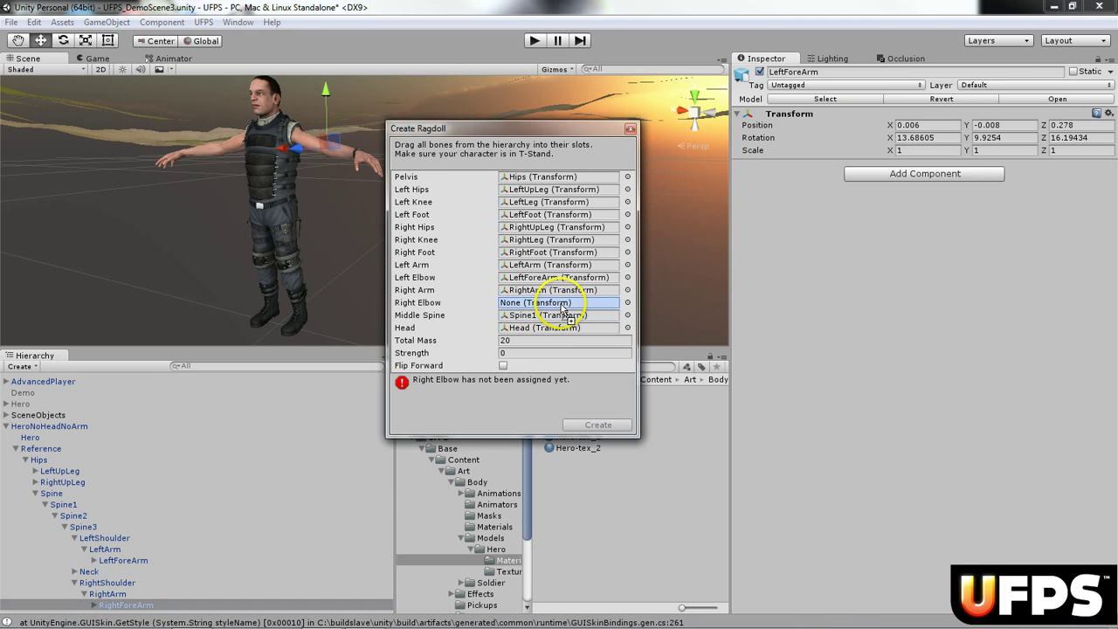
click(559, 302)
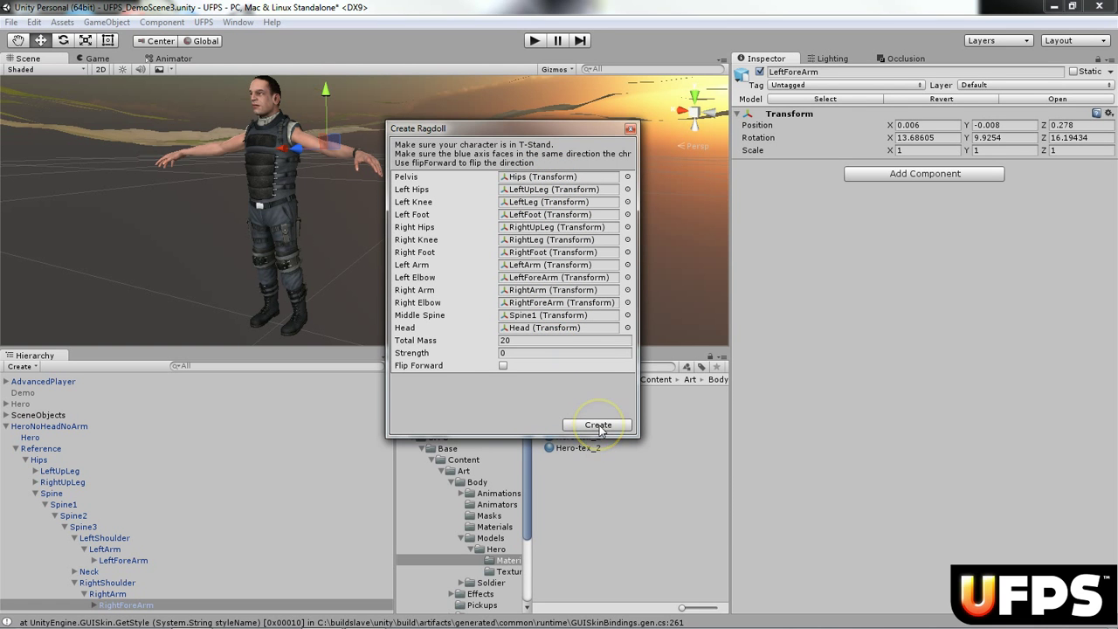
click(598, 425)
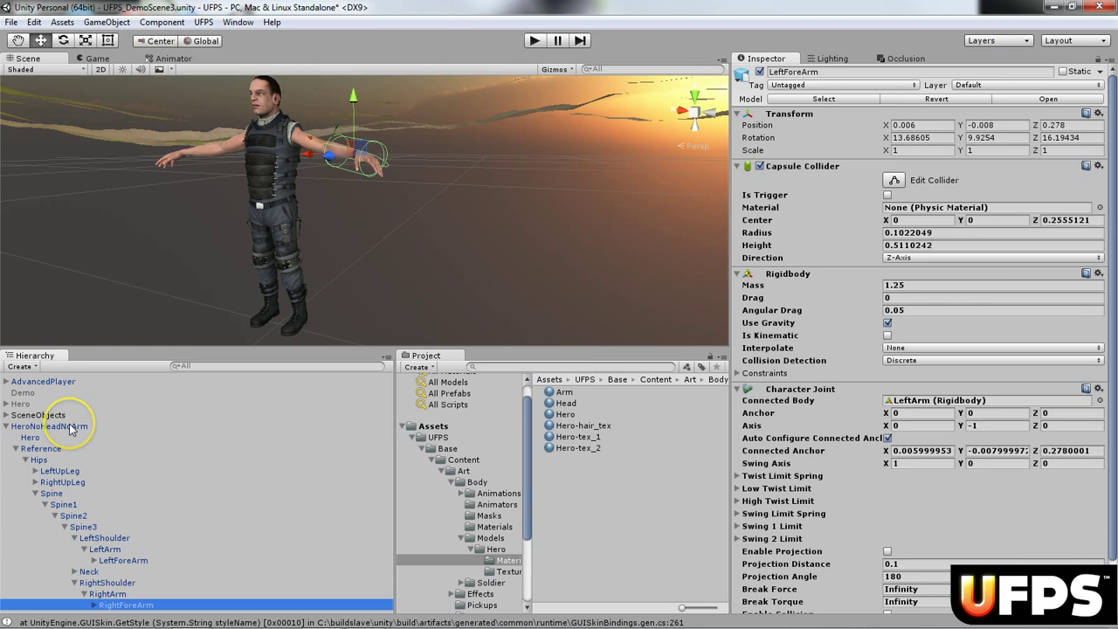
Set HeroNoHeadNoArm's position to 117, 107, -90 and X rotation to 340
click(49, 427)
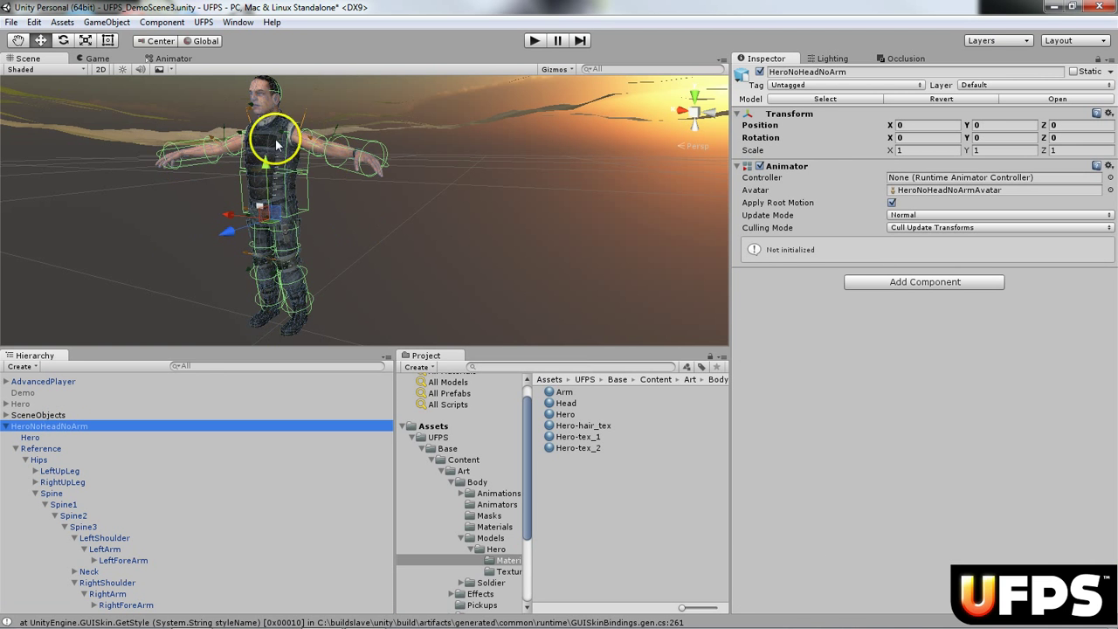
mouse_move(218, 370)
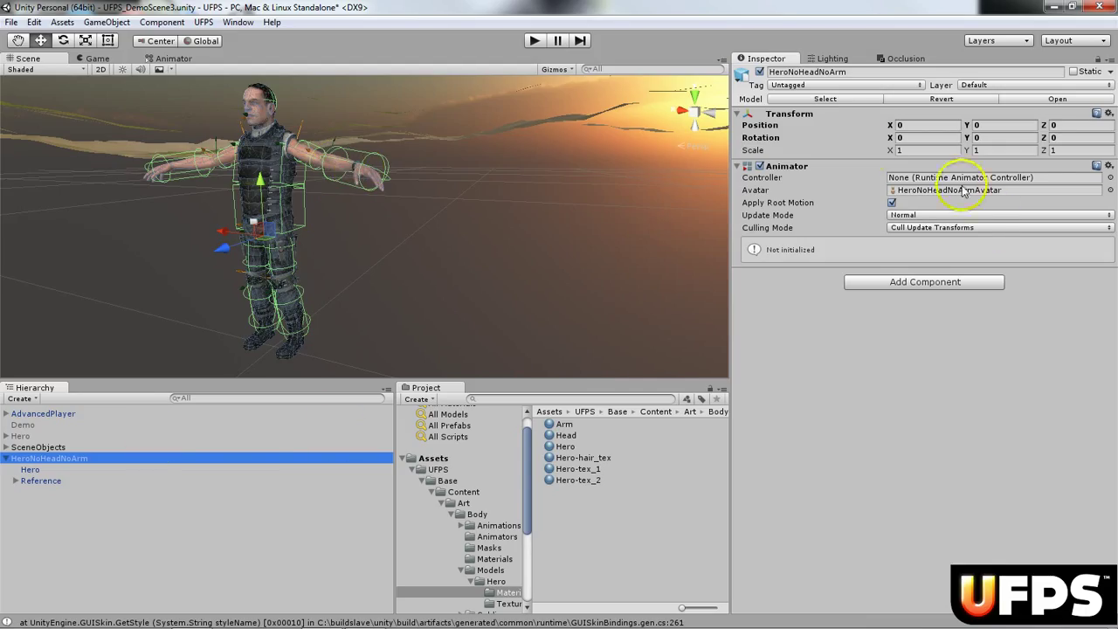
click(926, 126)
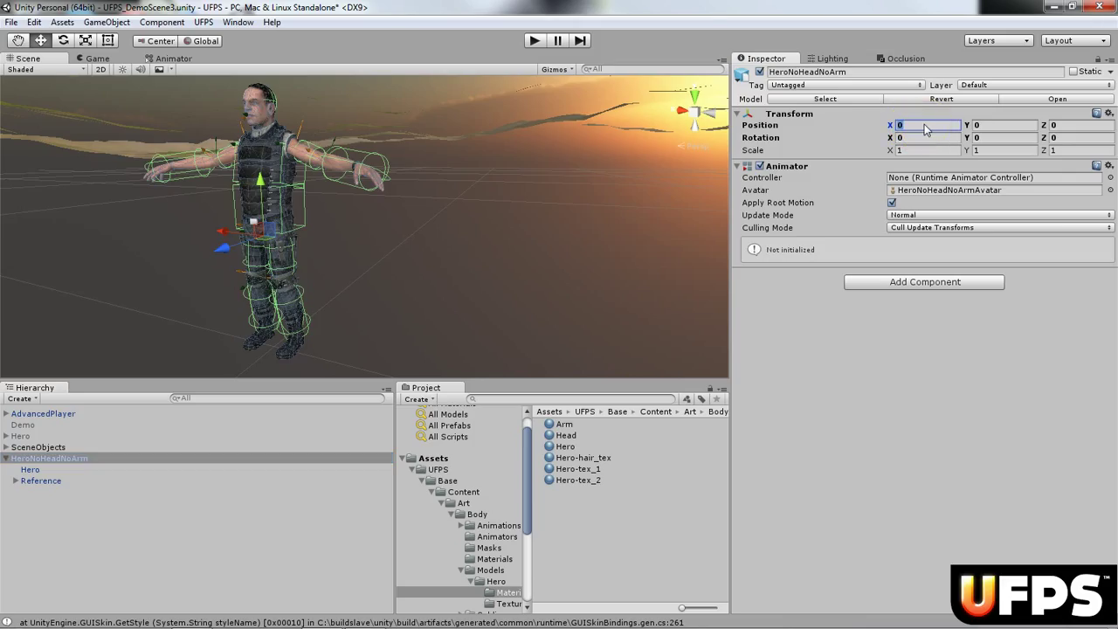
text(1)
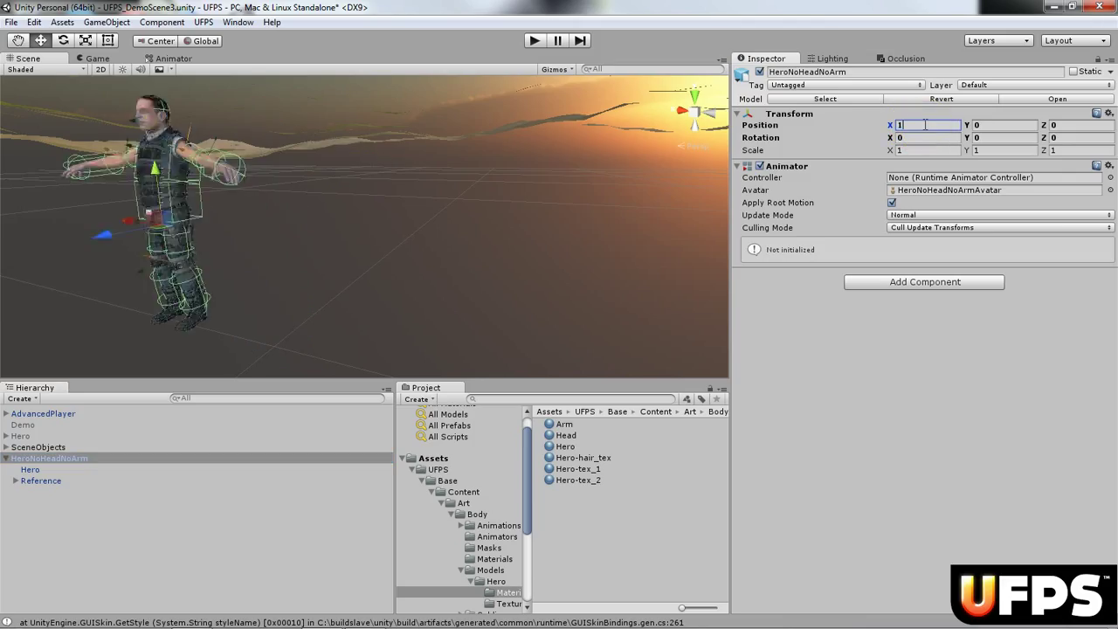
text(117)
click(1006, 124)
text(107)
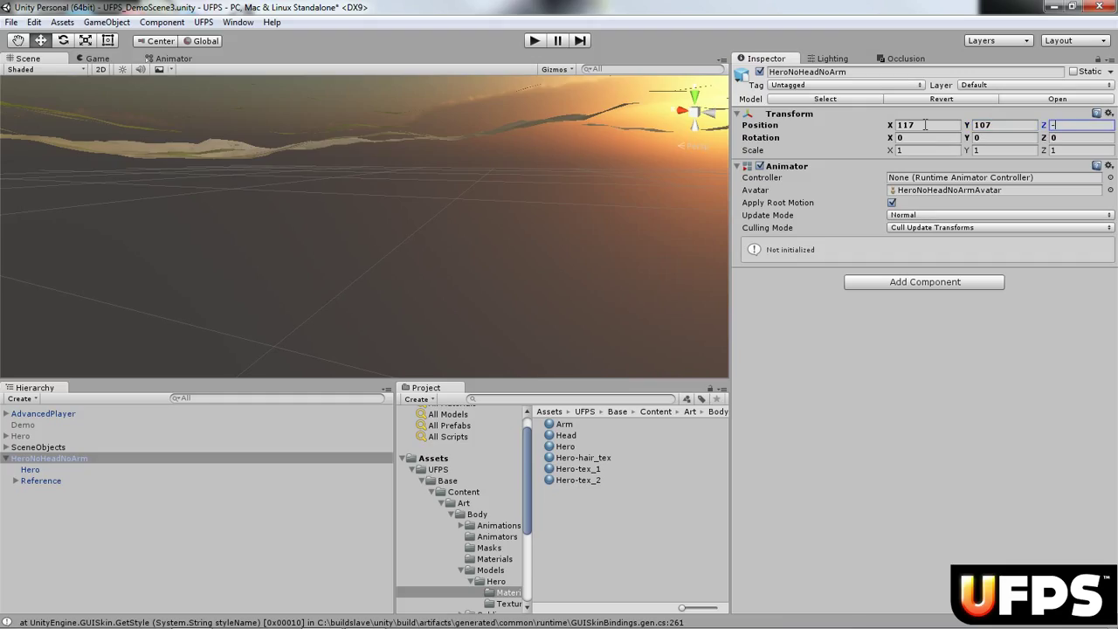
text(-90)
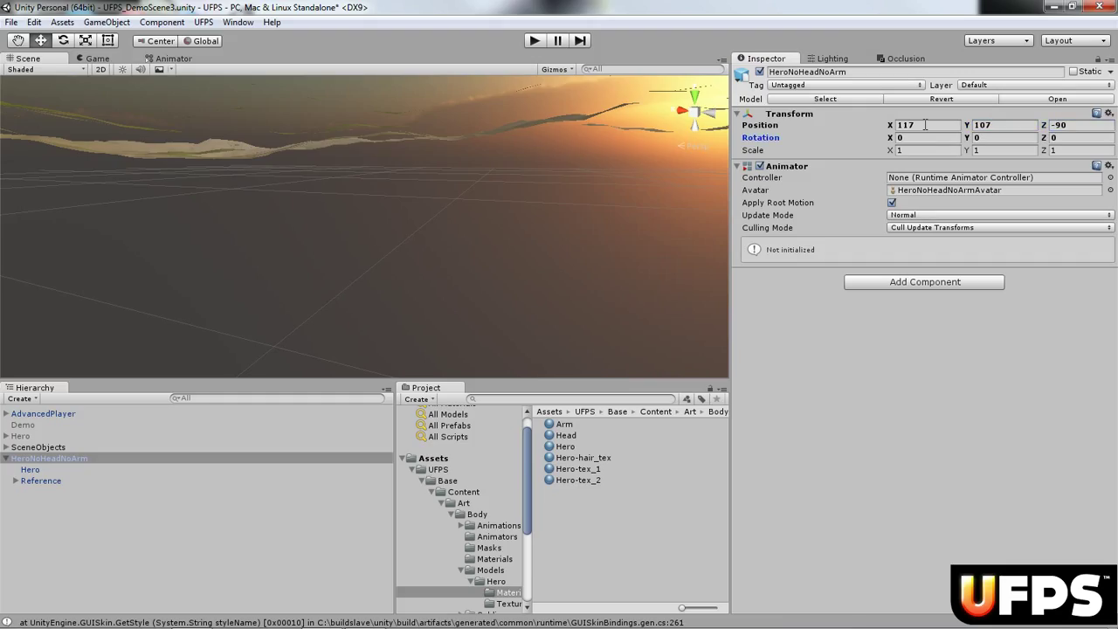
click(926, 137)
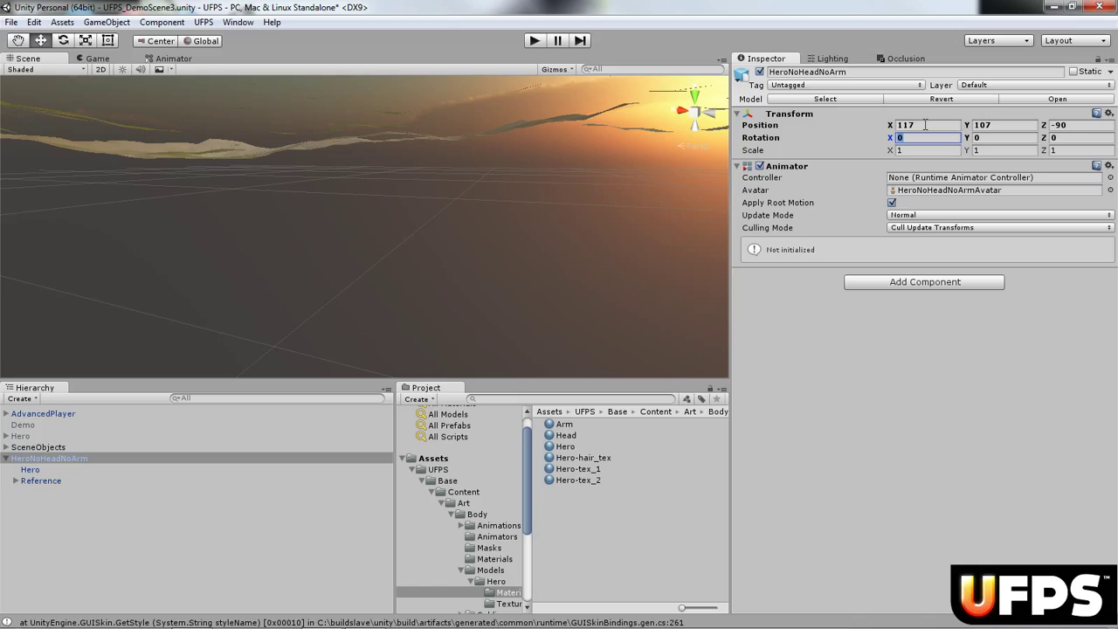
text(340)
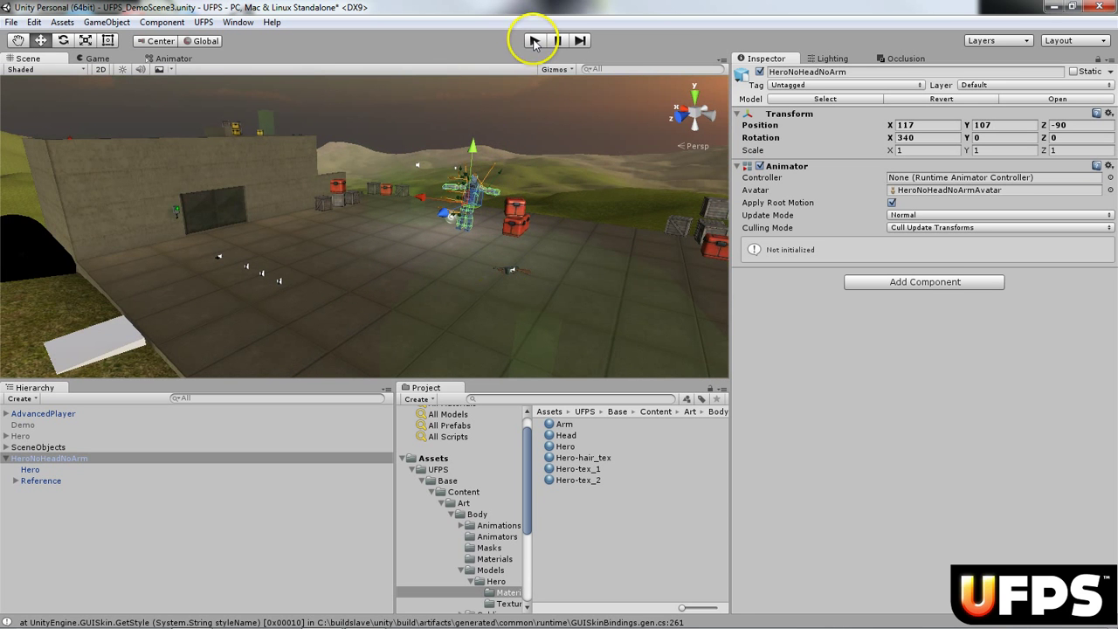
click(534, 40)
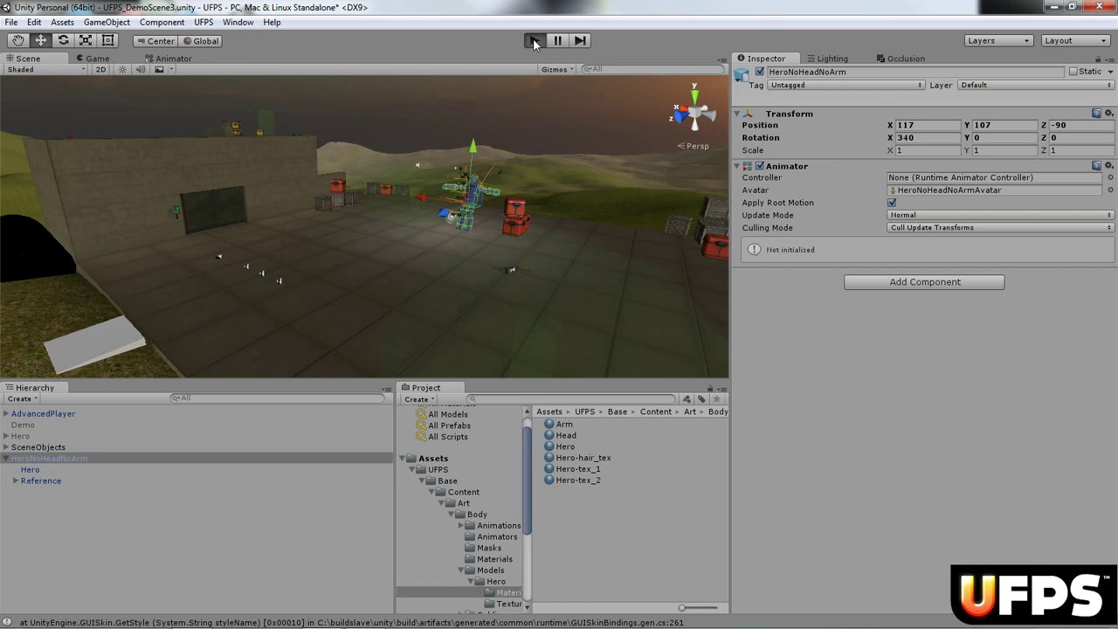
click(534, 40)
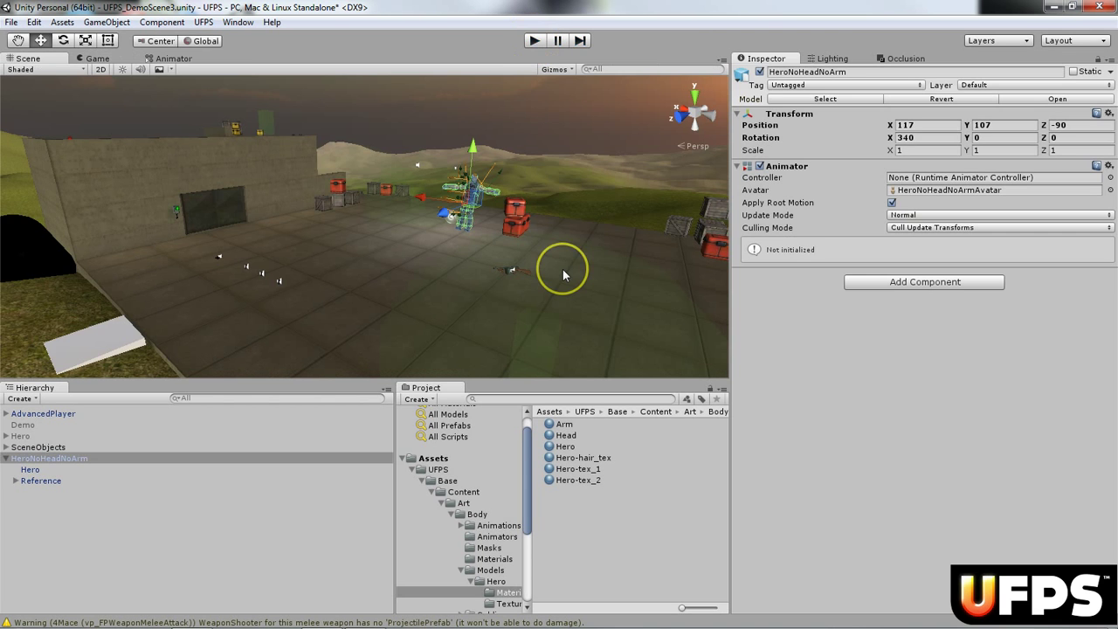
mouse_move(192, 556)
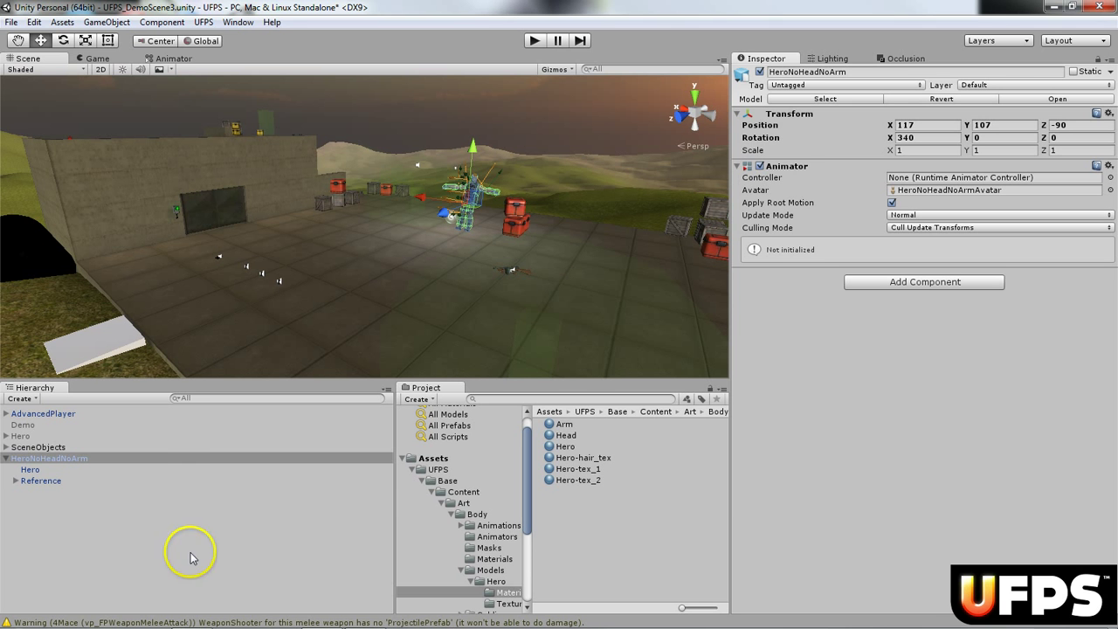
Rename the hero model to Body and parent it under AdvancedPlayer
click(49, 458)
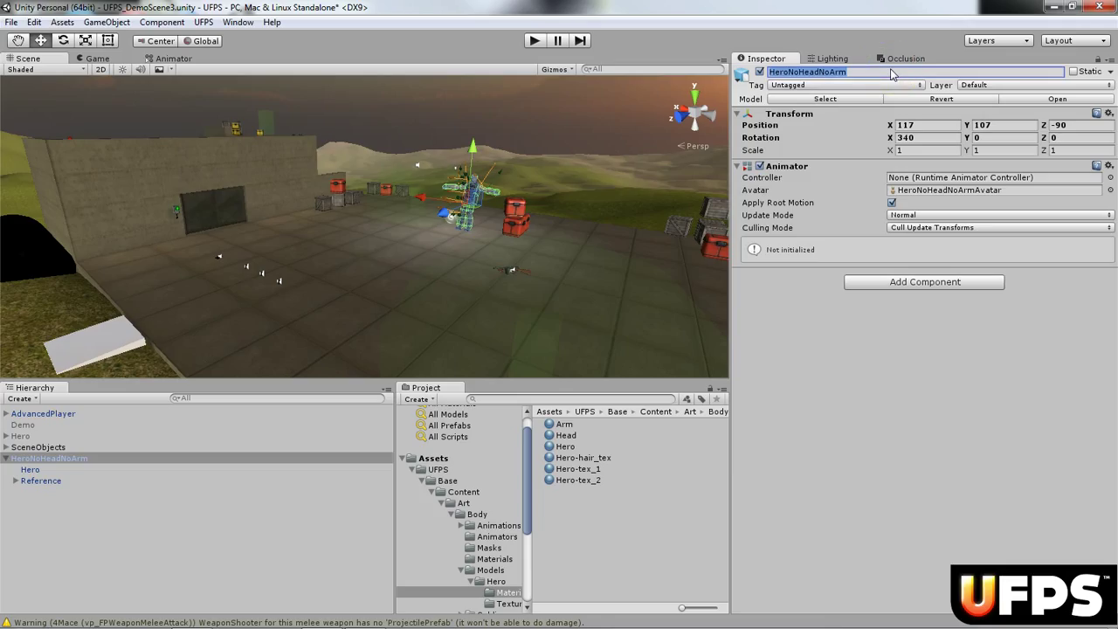
text(Body1)
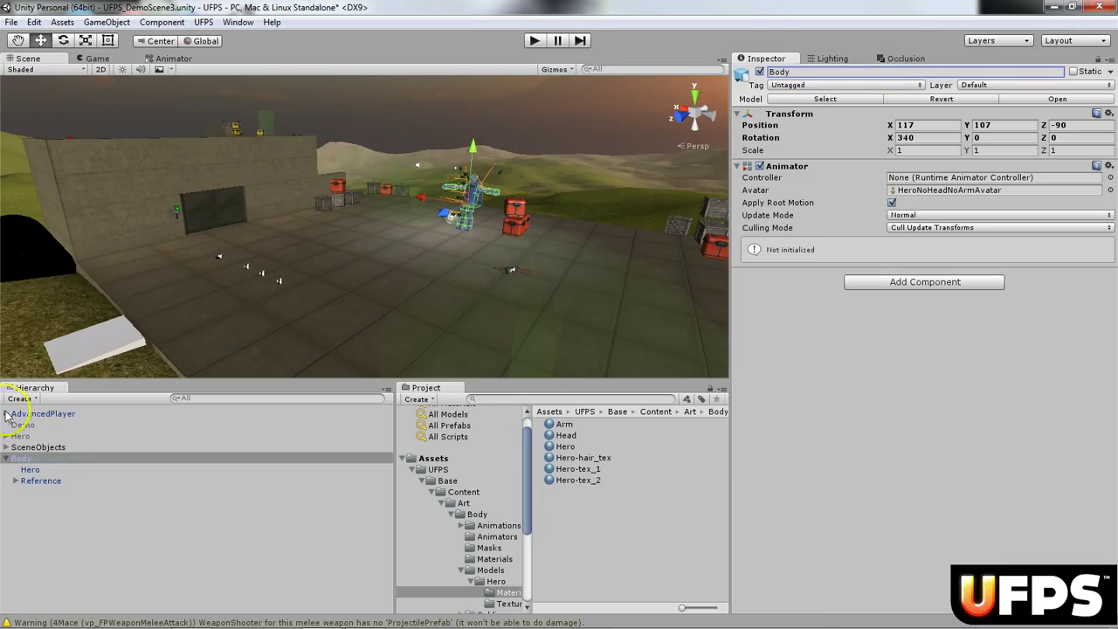
click(7, 413)
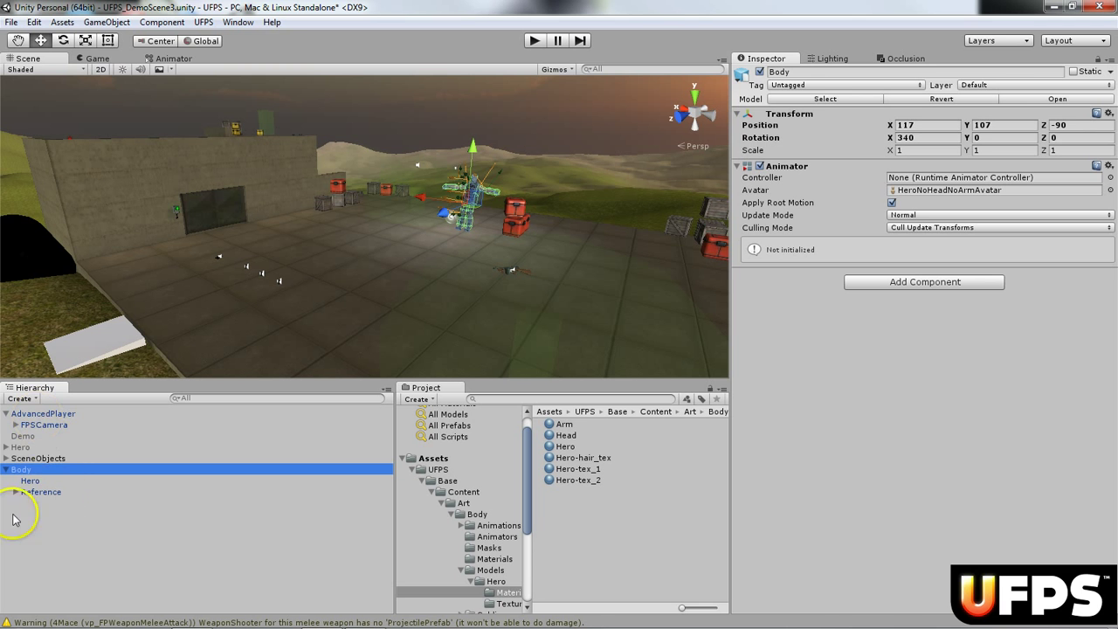
click(44, 412)
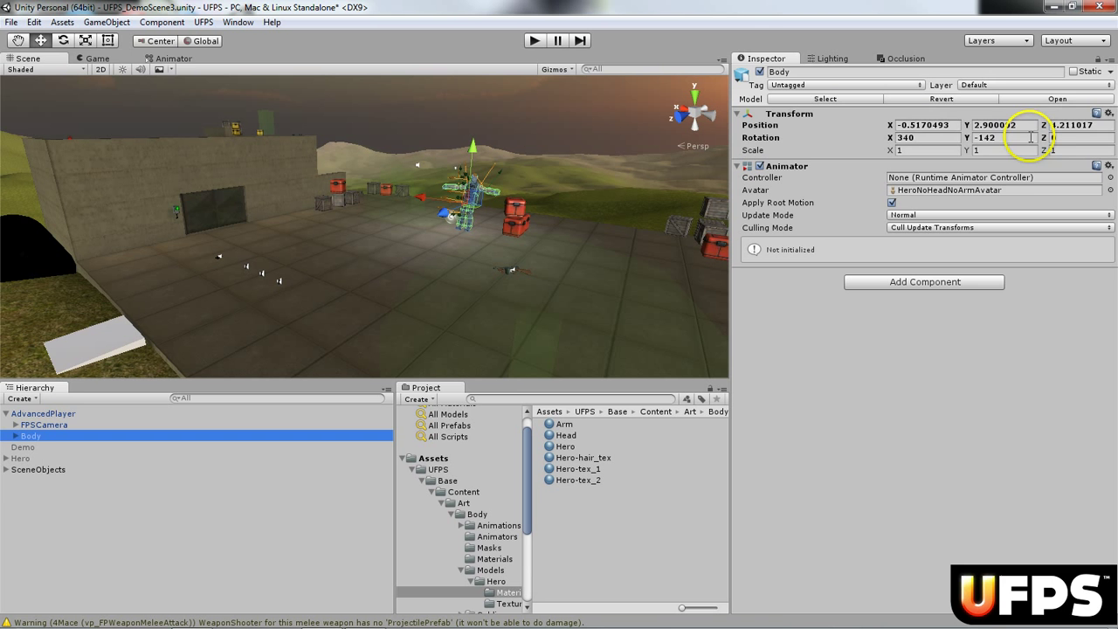
Reset Body's transform position and rotation to zero
click(1110, 111)
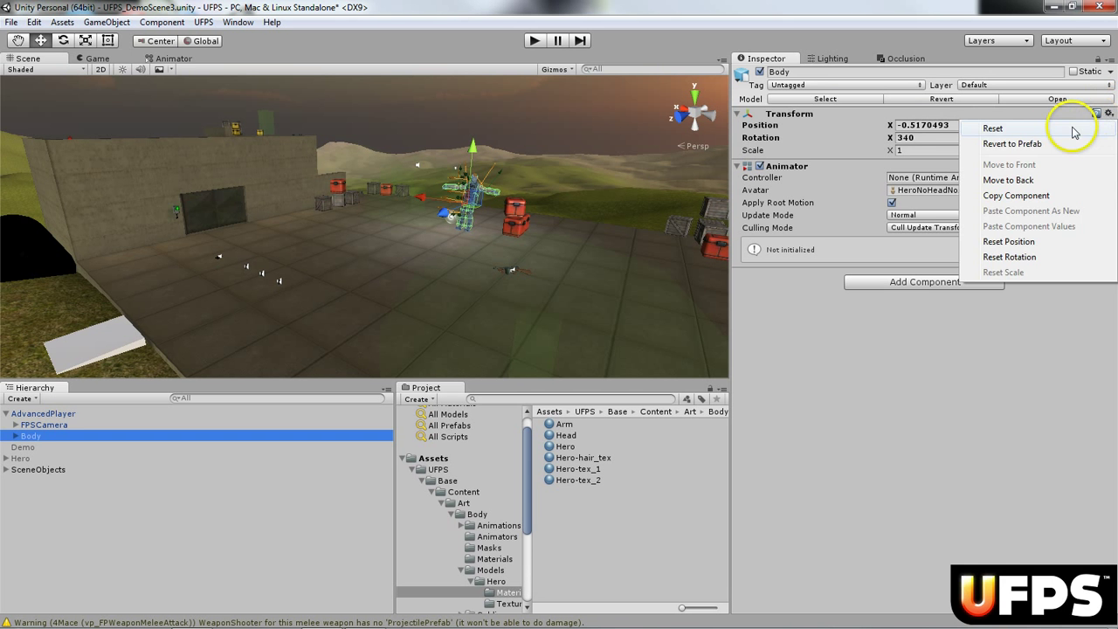
click(992, 129)
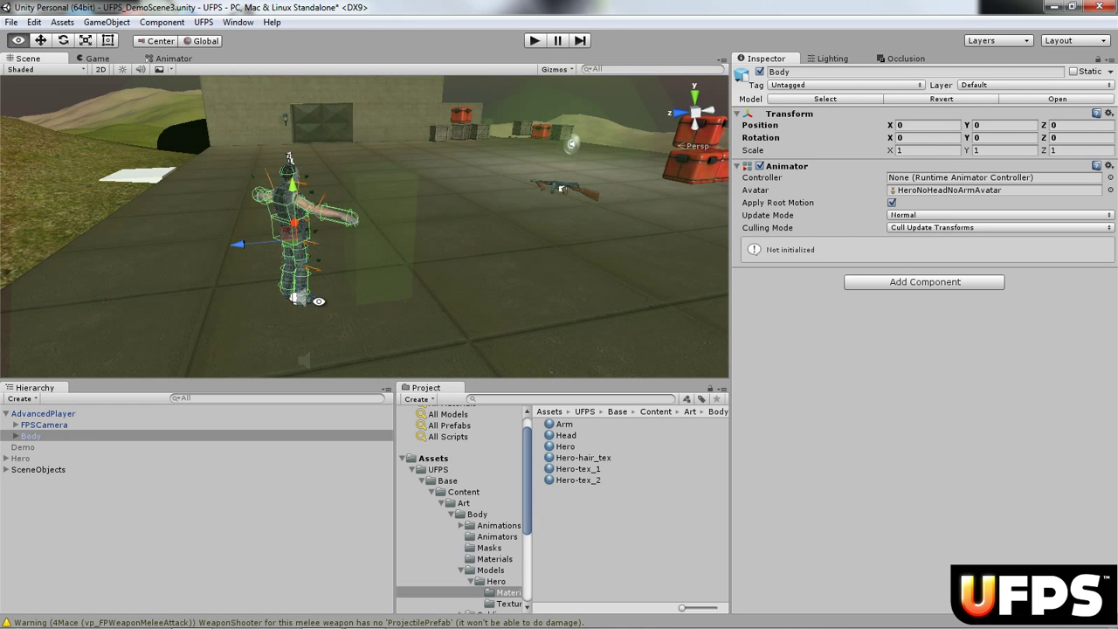
mouse_move(420, 350)
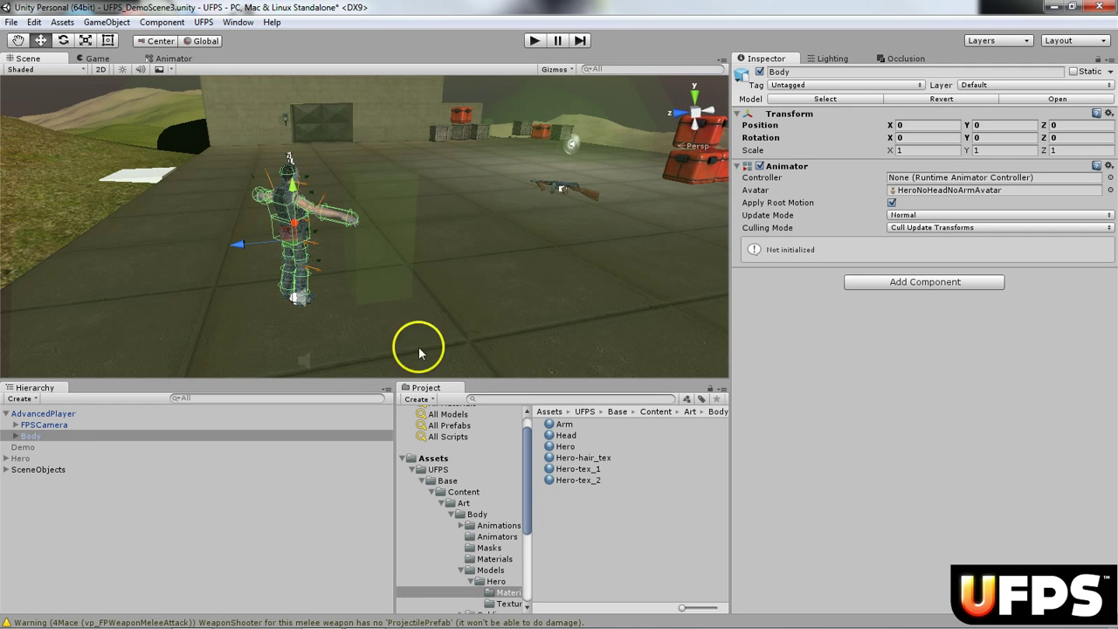
mouse_move(243, 365)
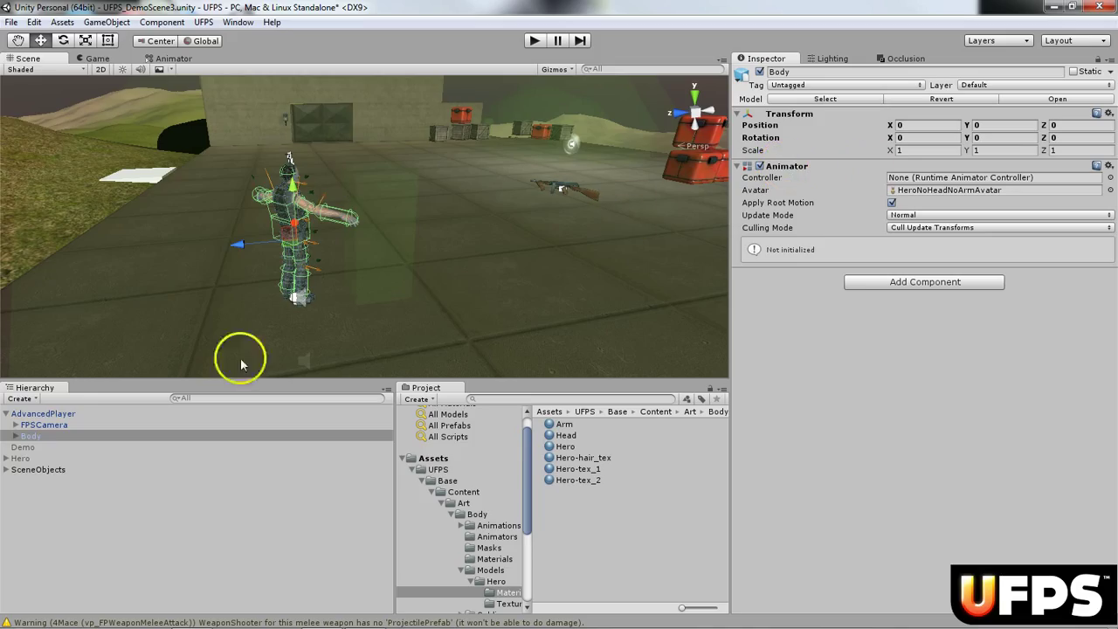
mouse_move(534, 489)
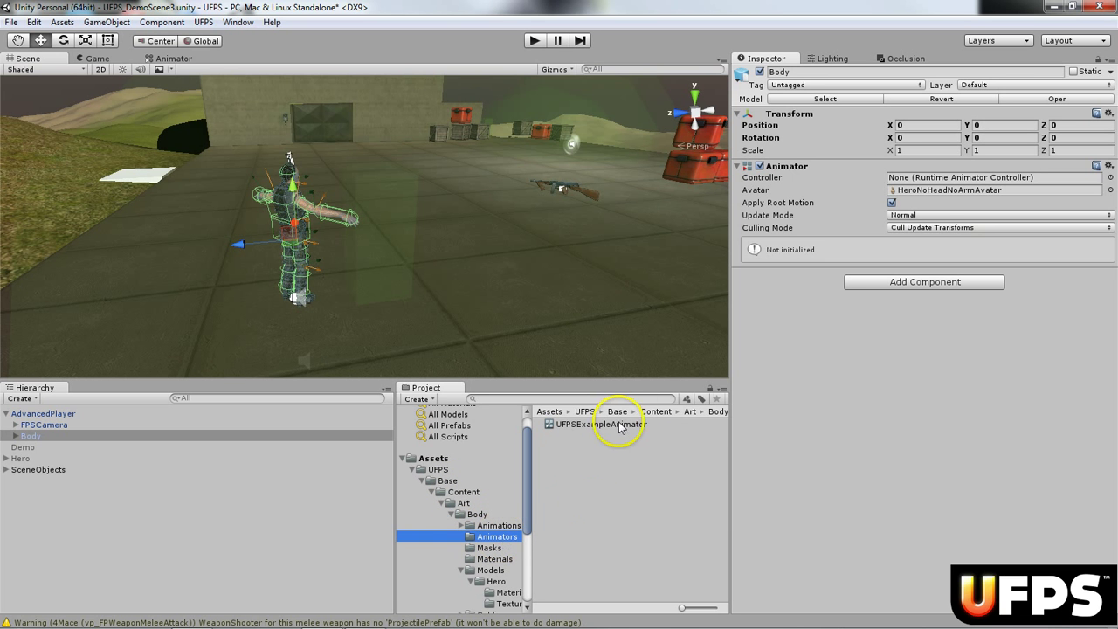
mouse_move(601, 435)
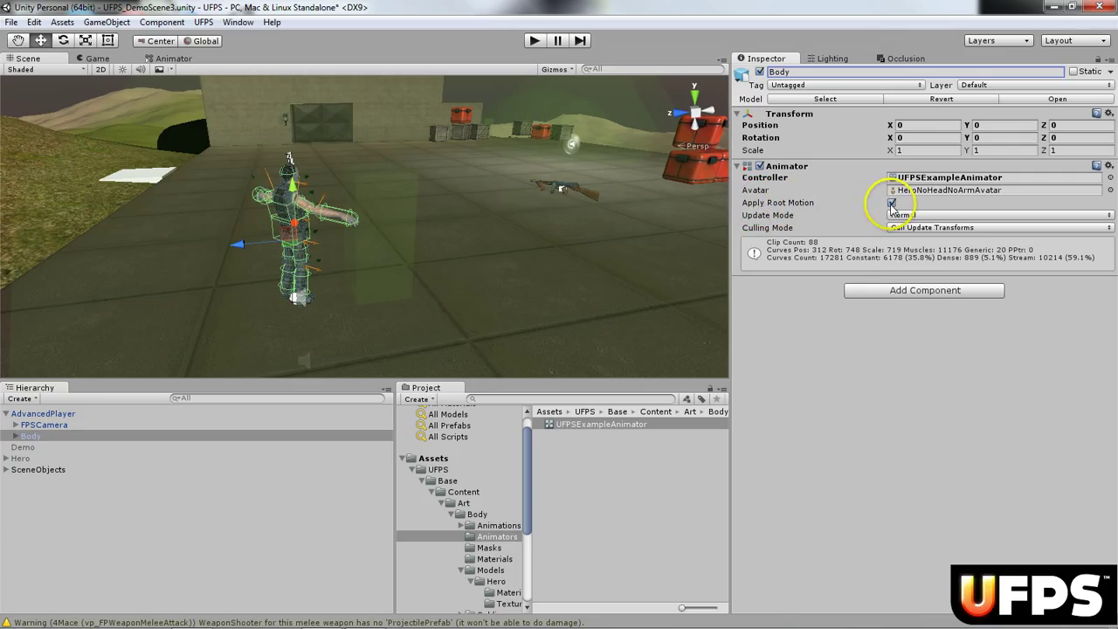
Uncheck Apply Root Motion on Body's Animator
click(890, 202)
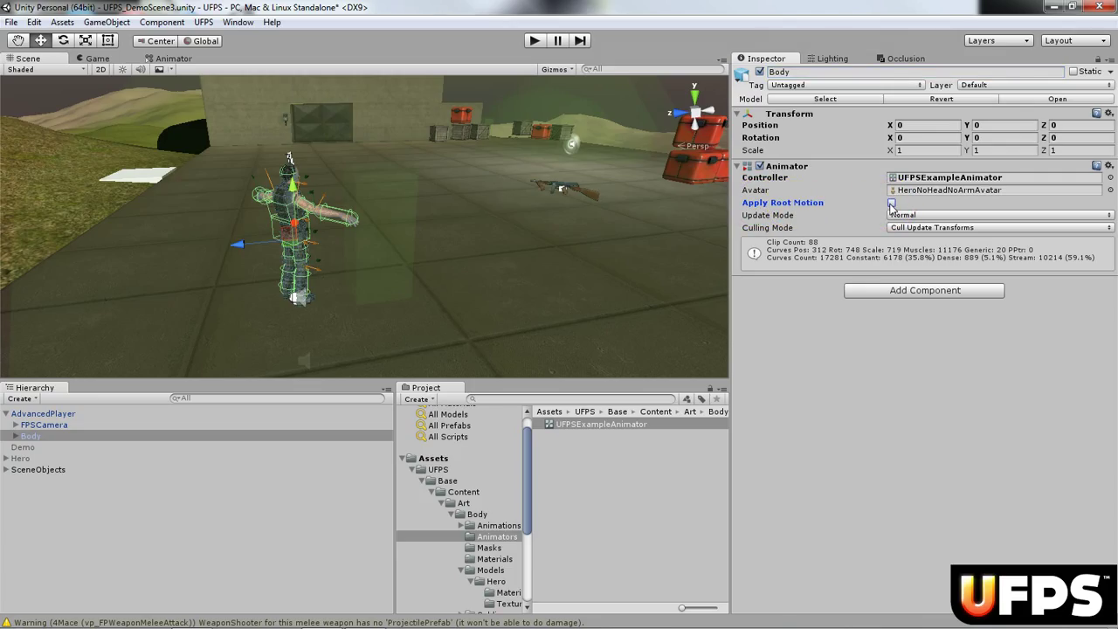
click(891, 203)
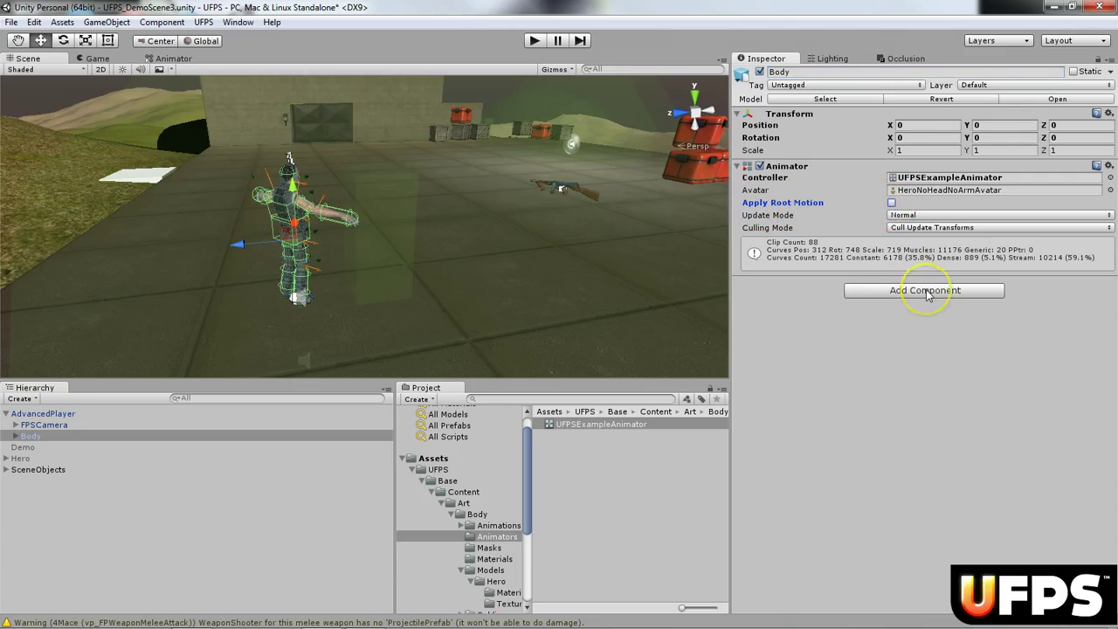
Add the vp_FPBodyAnimator script to Body from the Add Component list
click(924, 290)
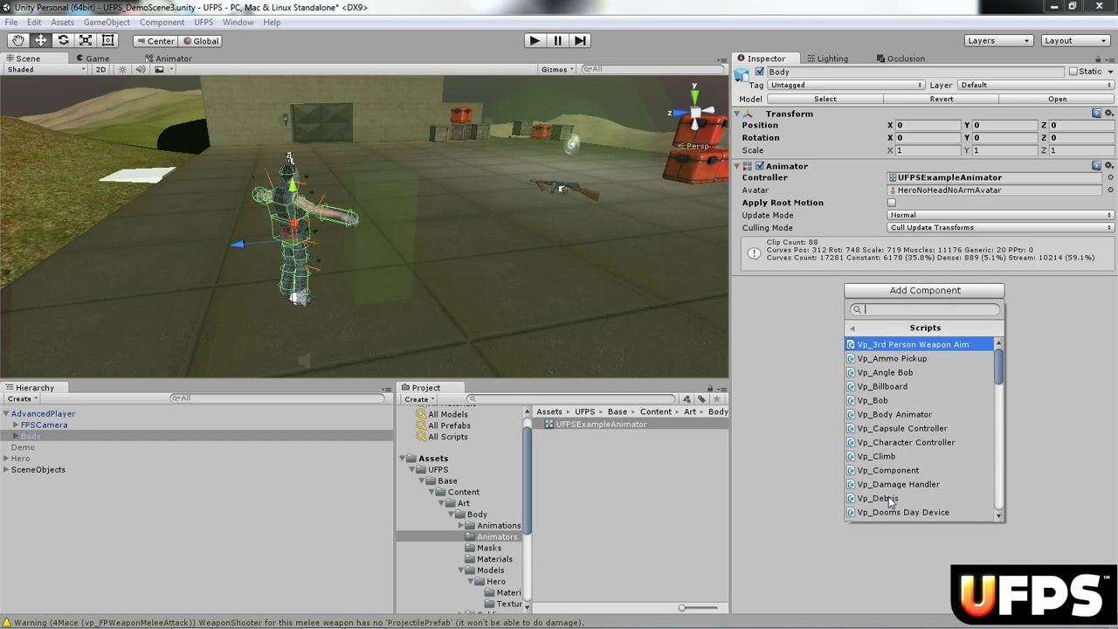
scroll(down, 3)
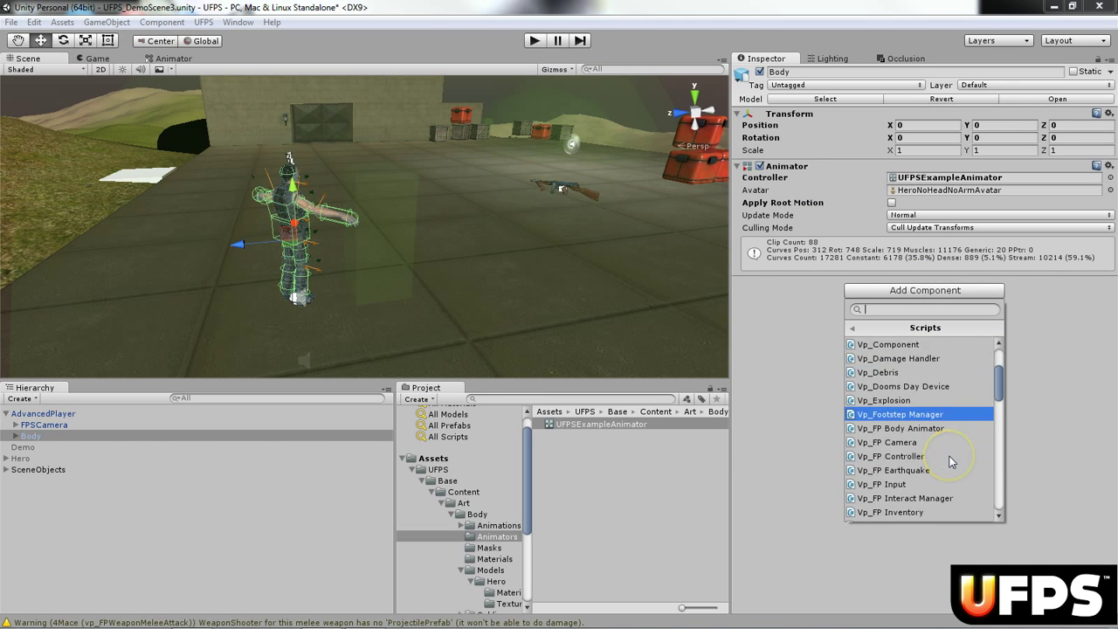
scroll(down, 3)
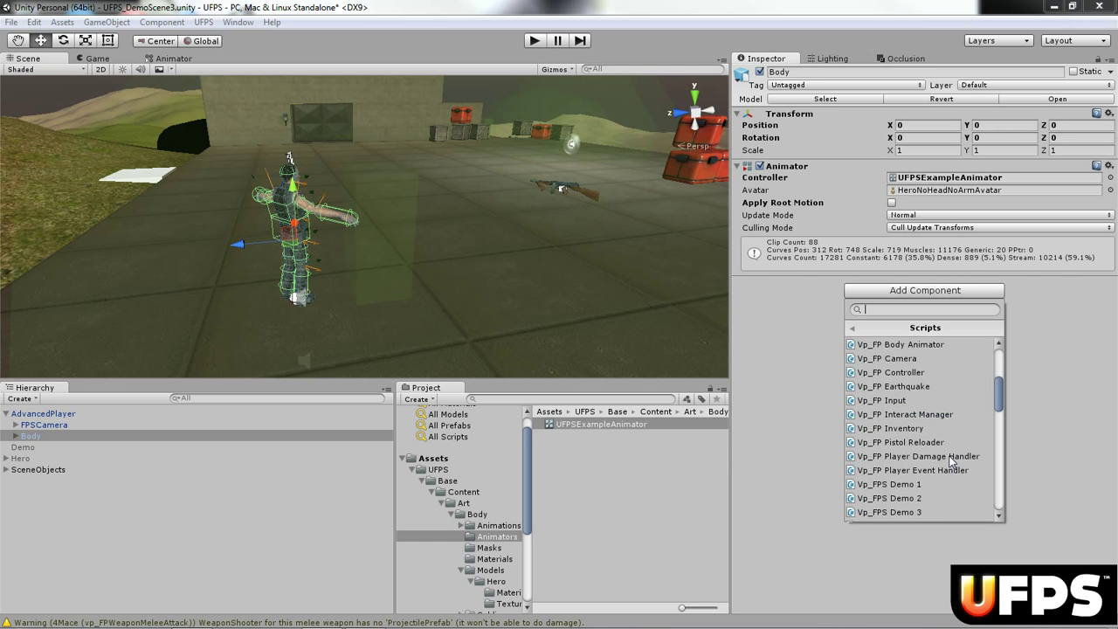
click(900, 343)
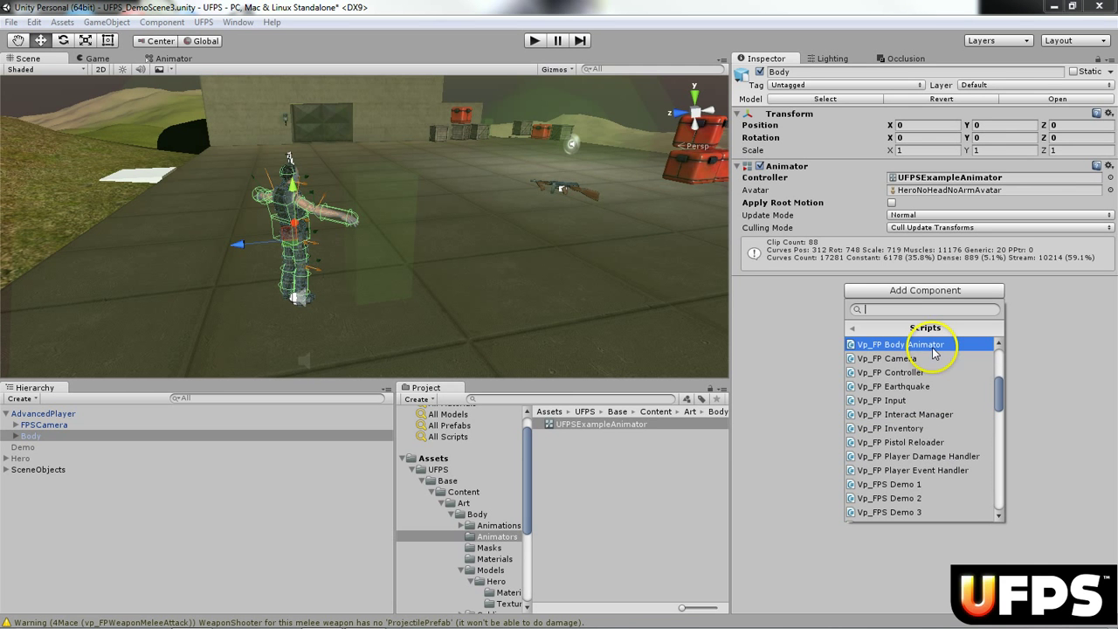
click(901, 342)
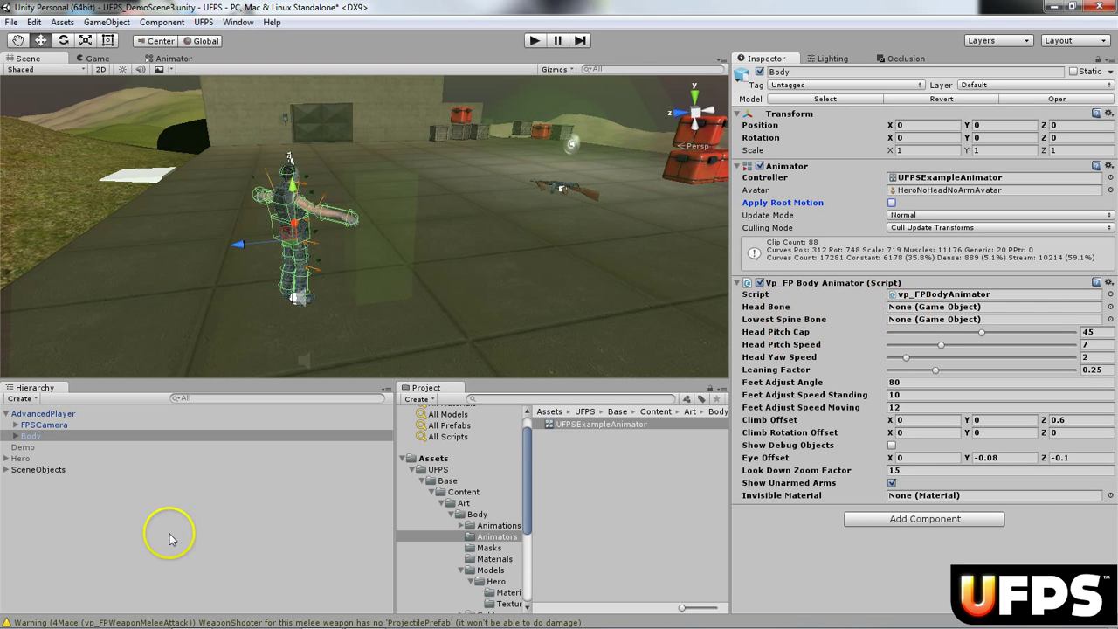
Assign Head as the head bone, then reach the Materials folder for InvisibleShadowCaster
click(28, 435)
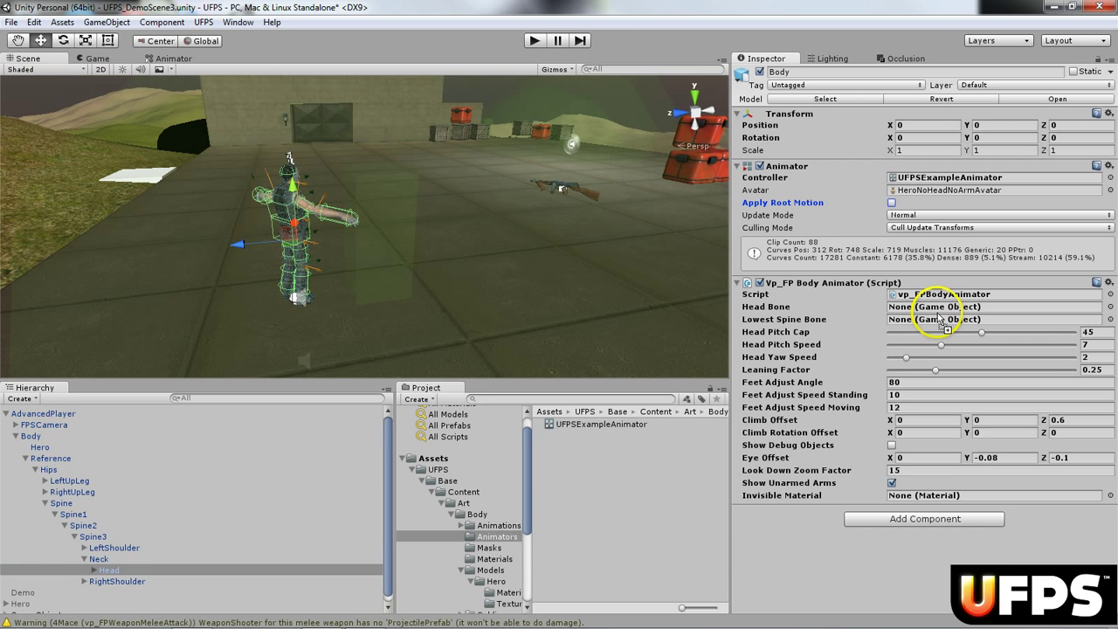
click(943, 308)
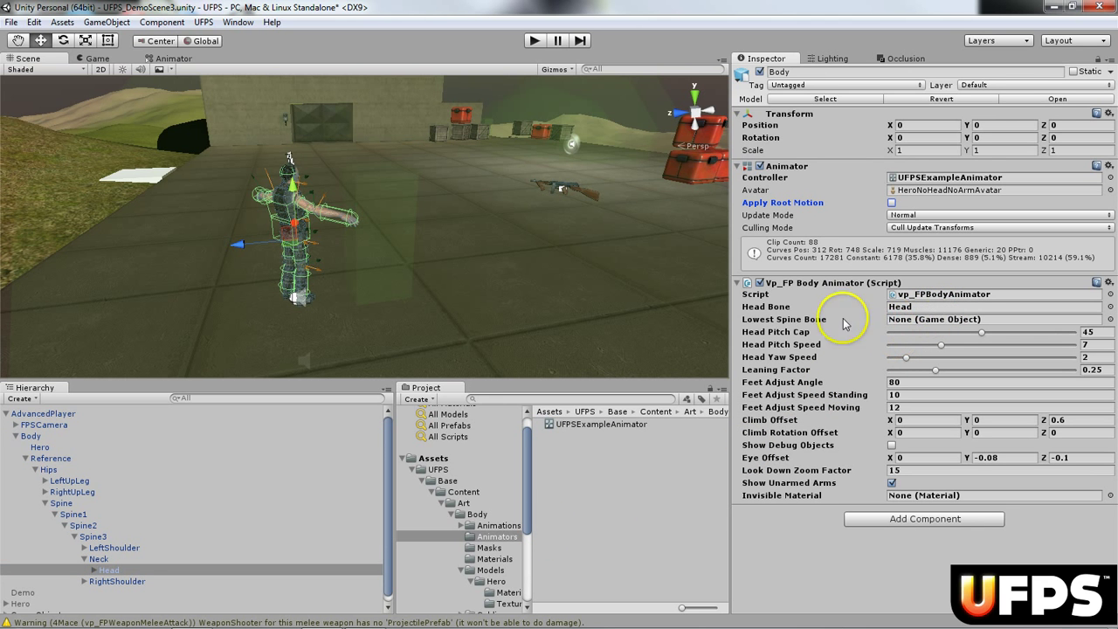
mouse_move(77, 456)
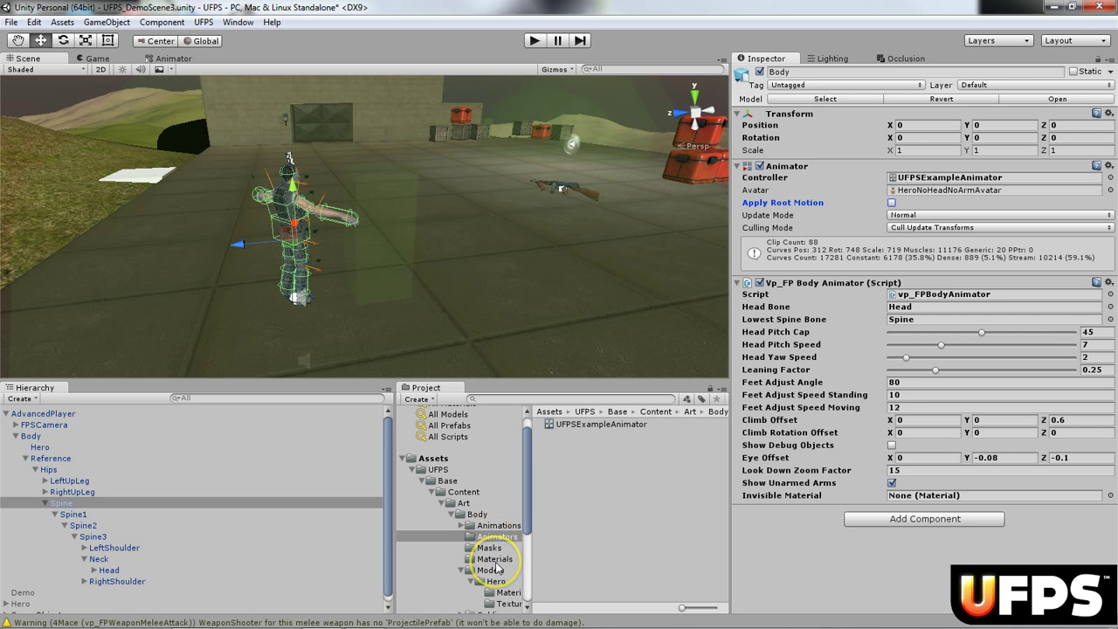
click(494, 559)
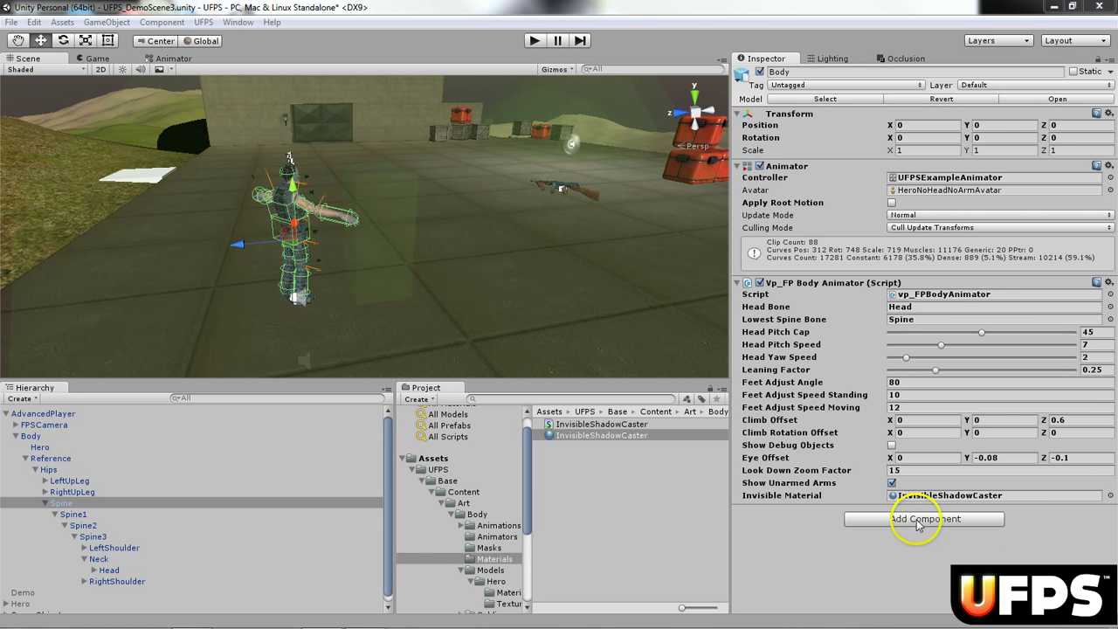
Add the vp_RagdollHandler script to Body from the Scripts components
click(925, 519)
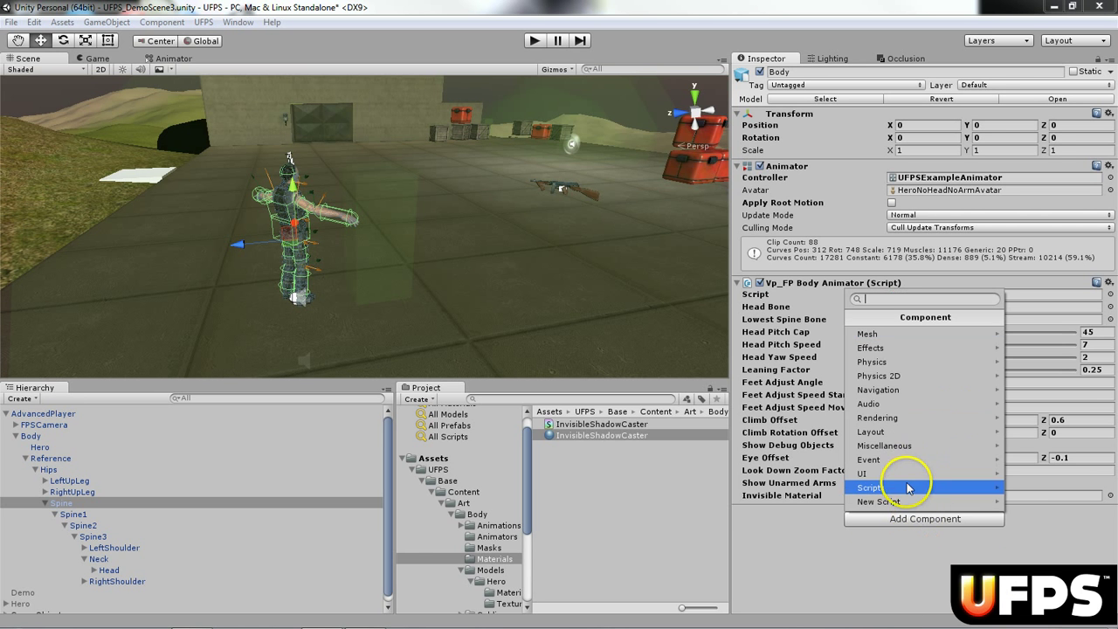
click(869, 488)
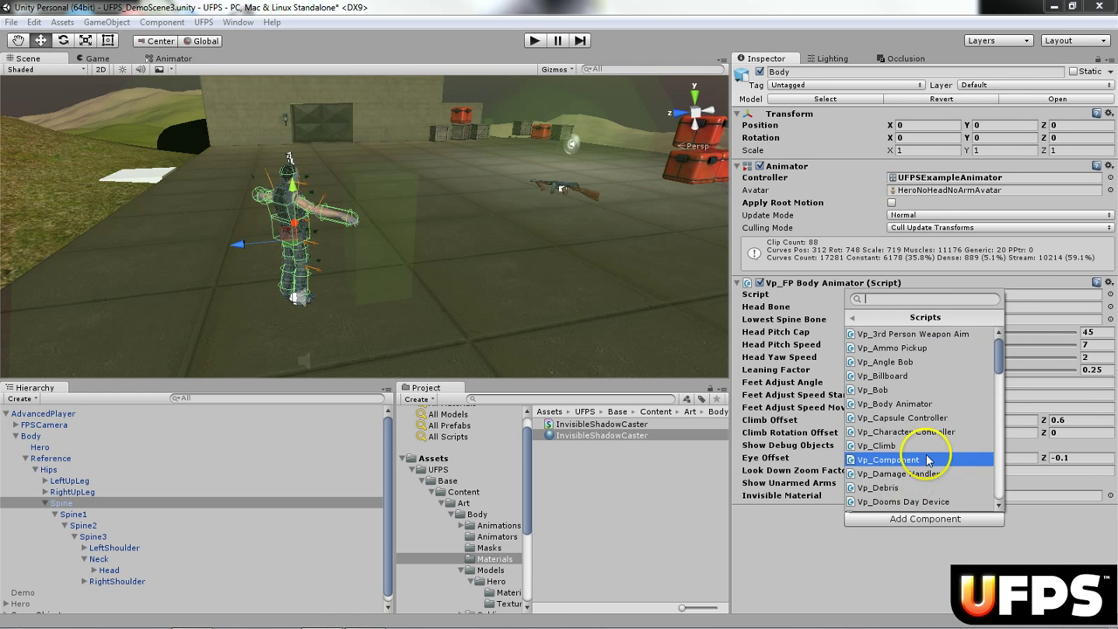
scroll(down, 3)
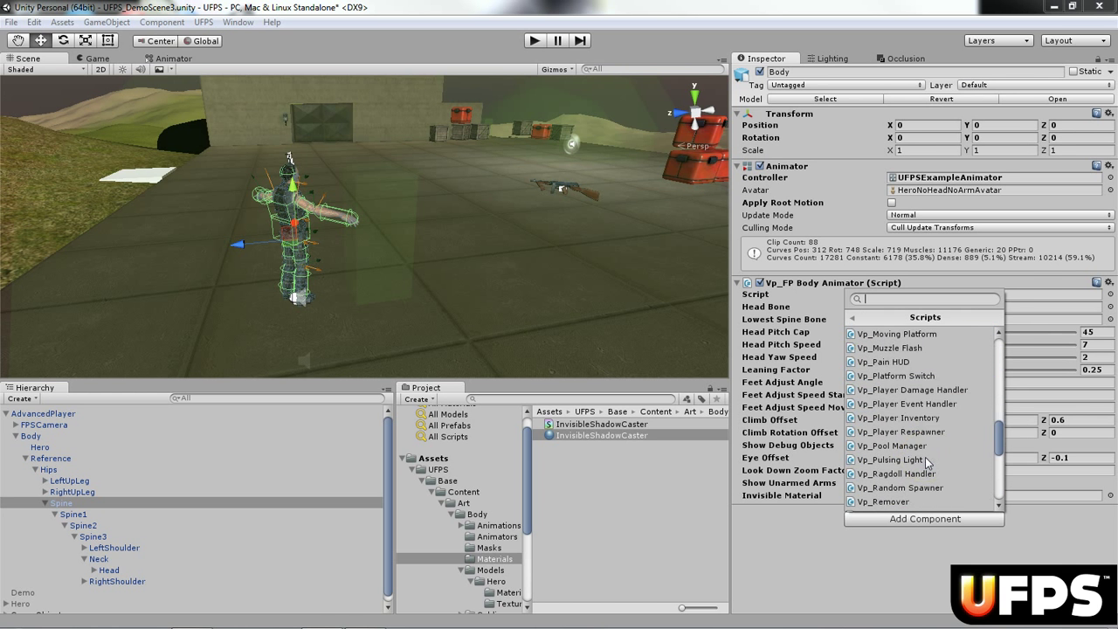
click(898, 473)
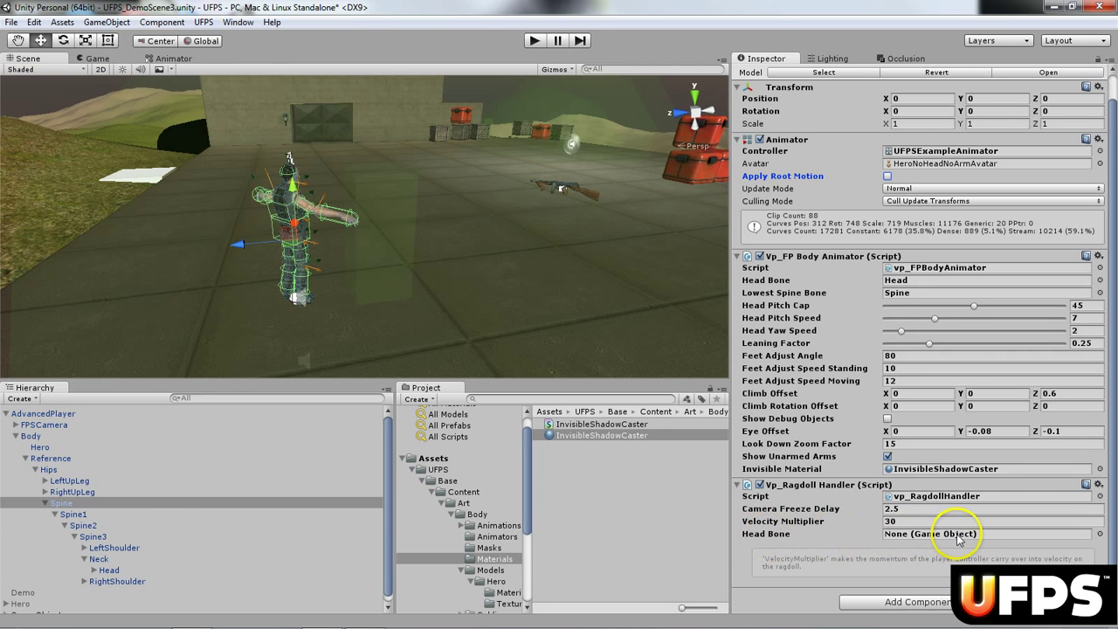
Assign Head as the ragdoll handler's head bone, then select AdvancedPlayer
click(108, 569)
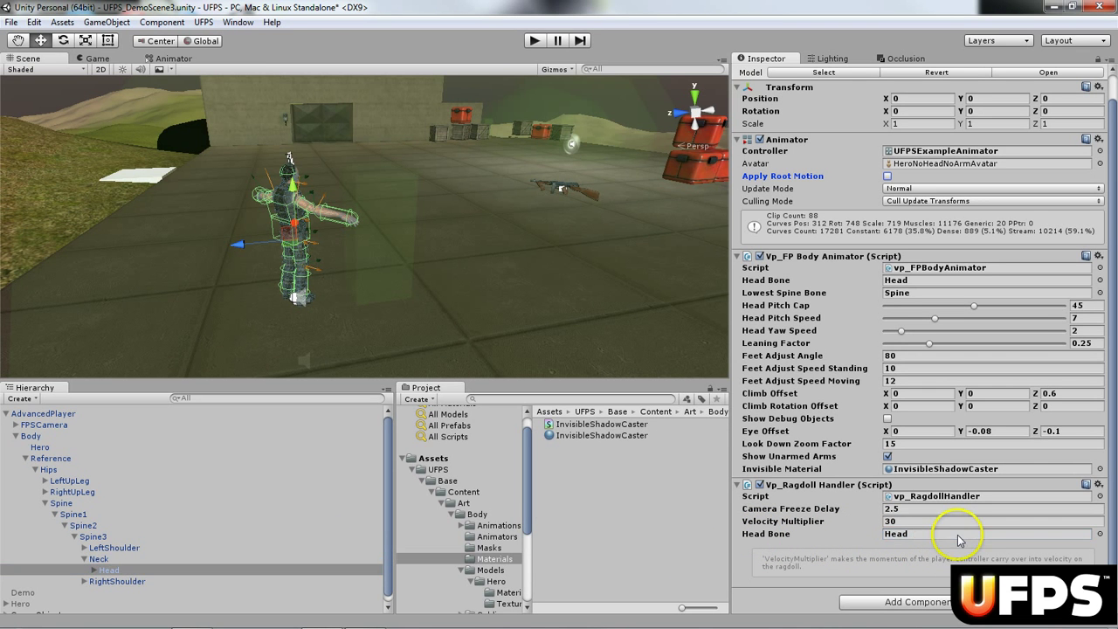
click(44, 412)
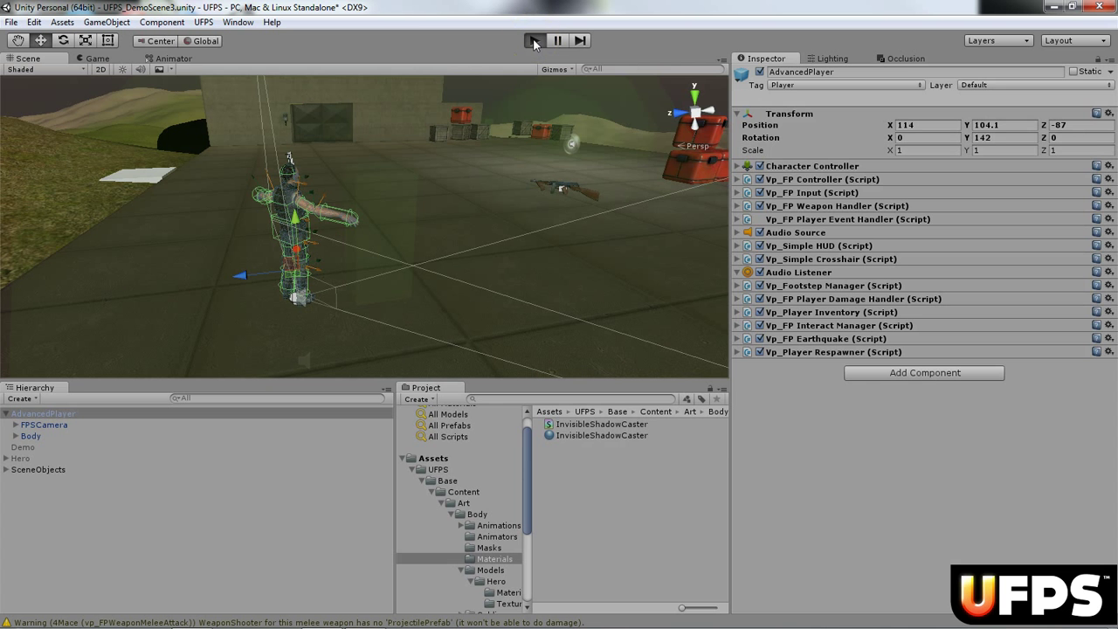
click(535, 40)
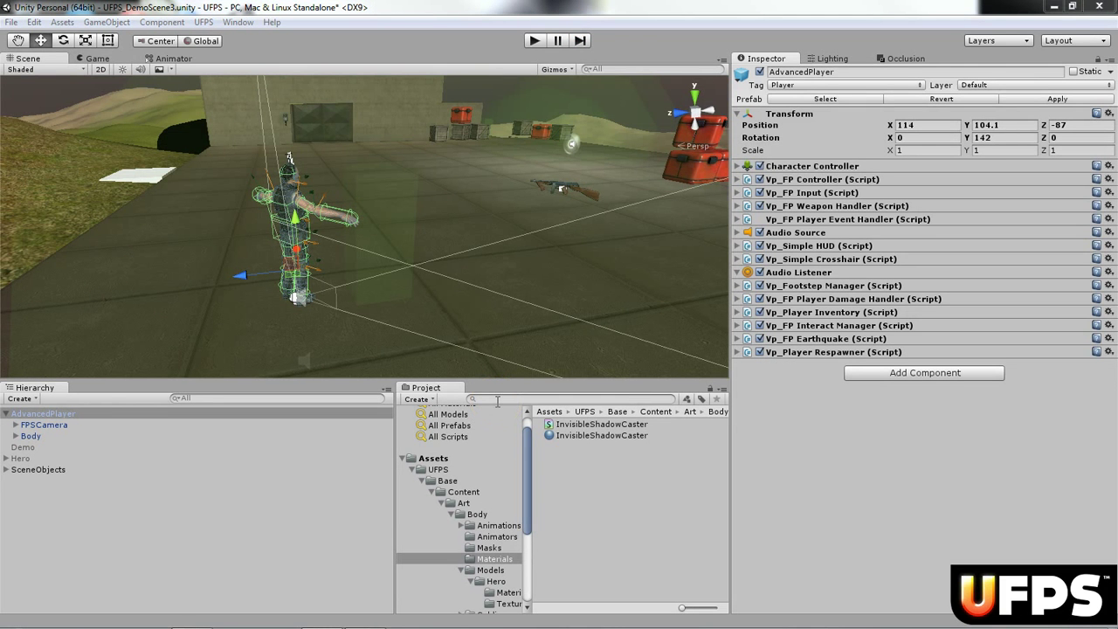
mouse_move(500, 387)
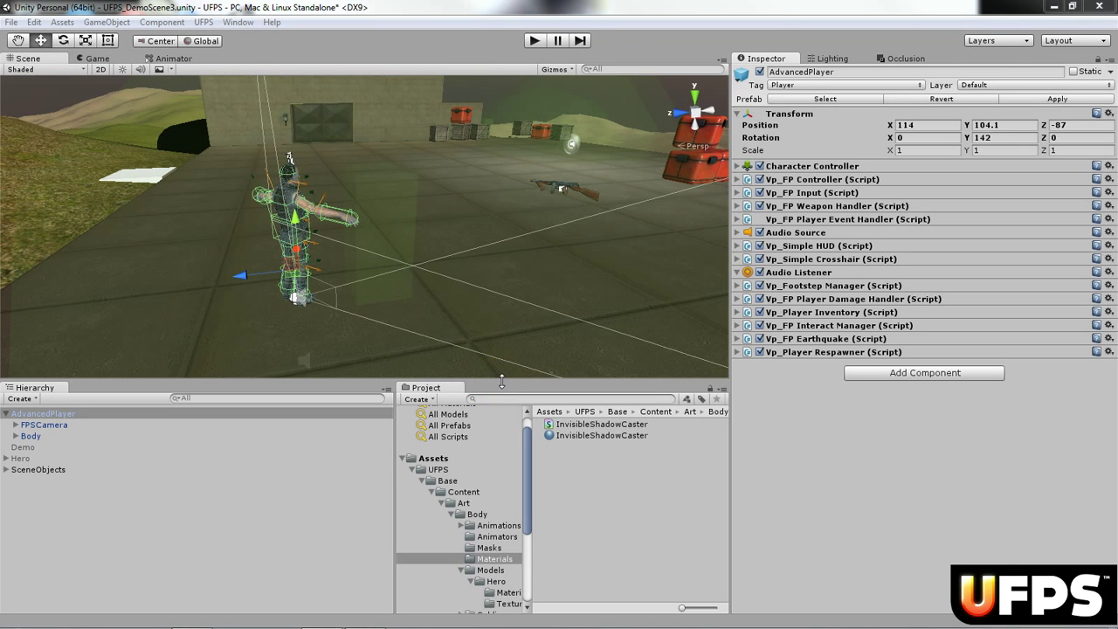